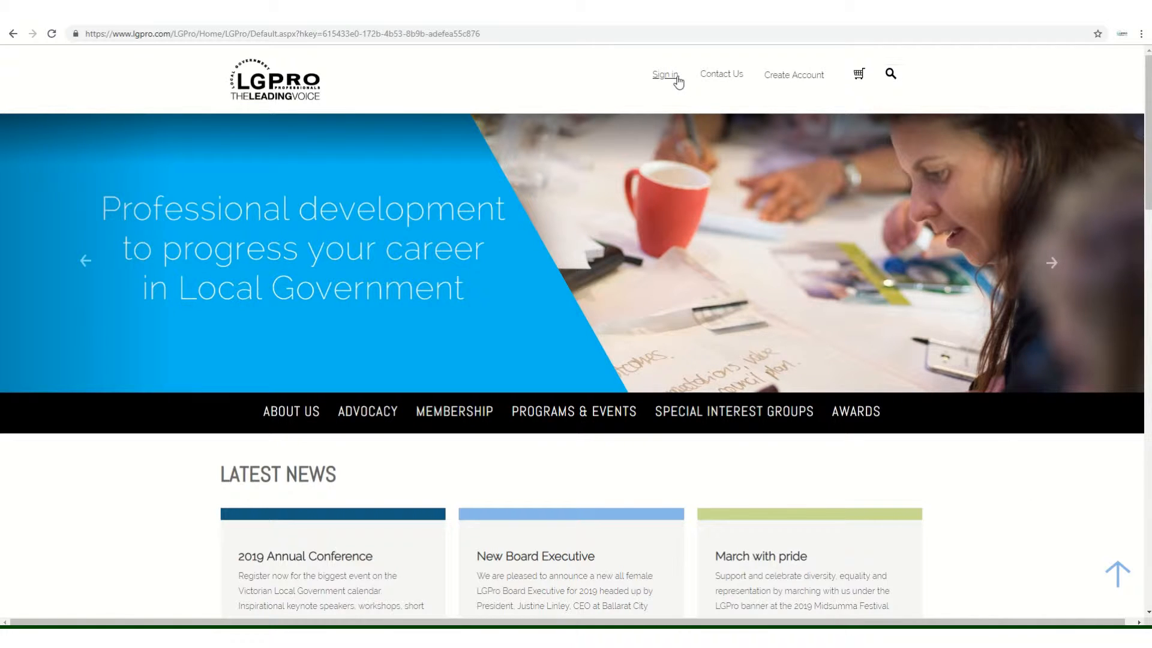
left_click(664, 75)
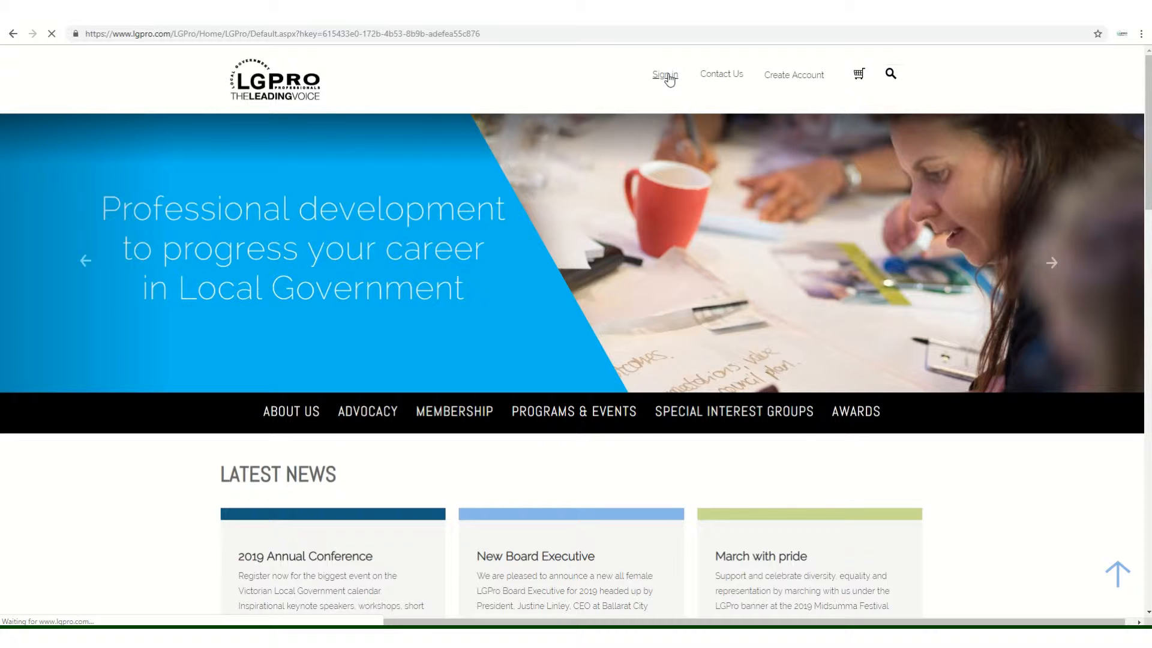
left_click(664, 75)
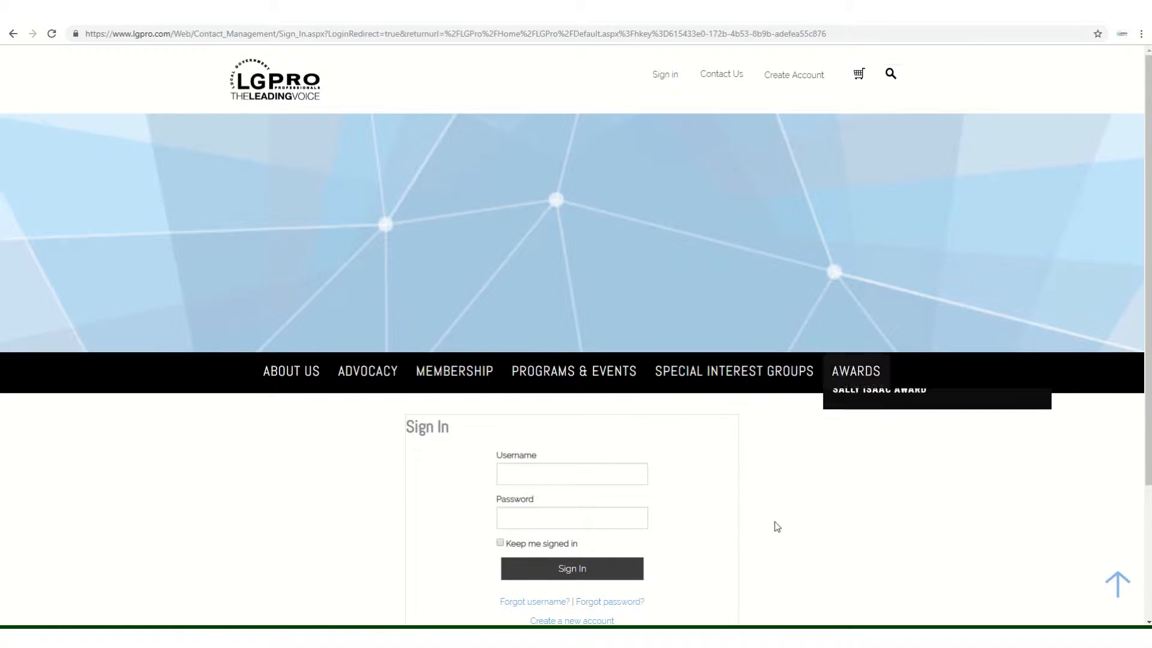
left_click(571, 474)
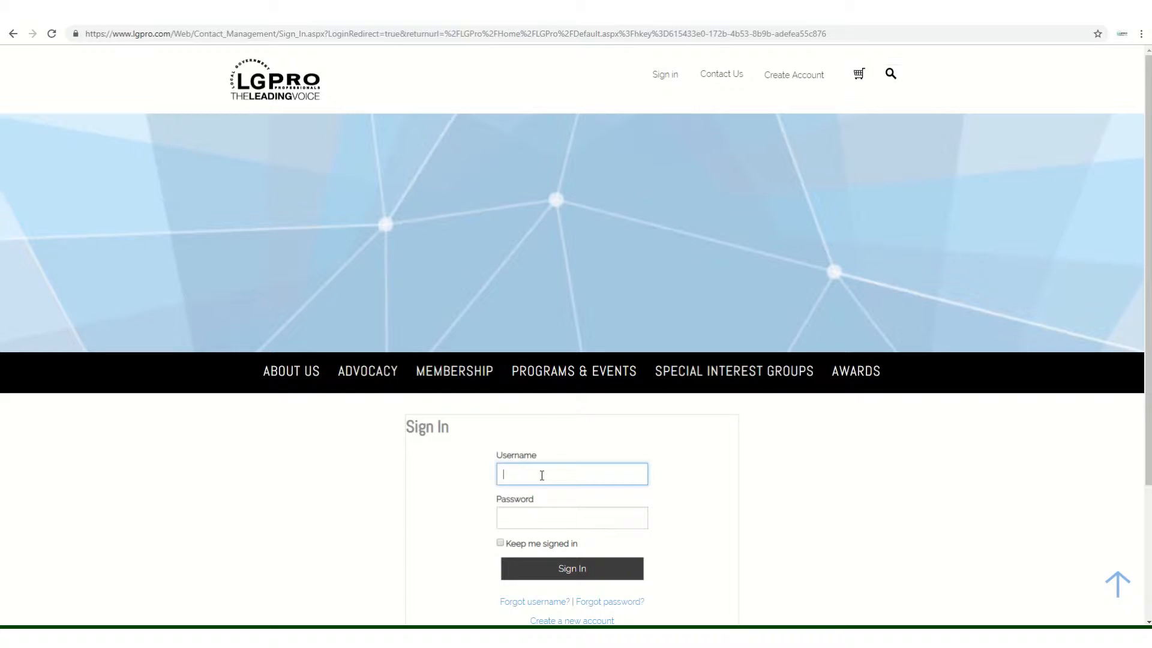
type("20528")
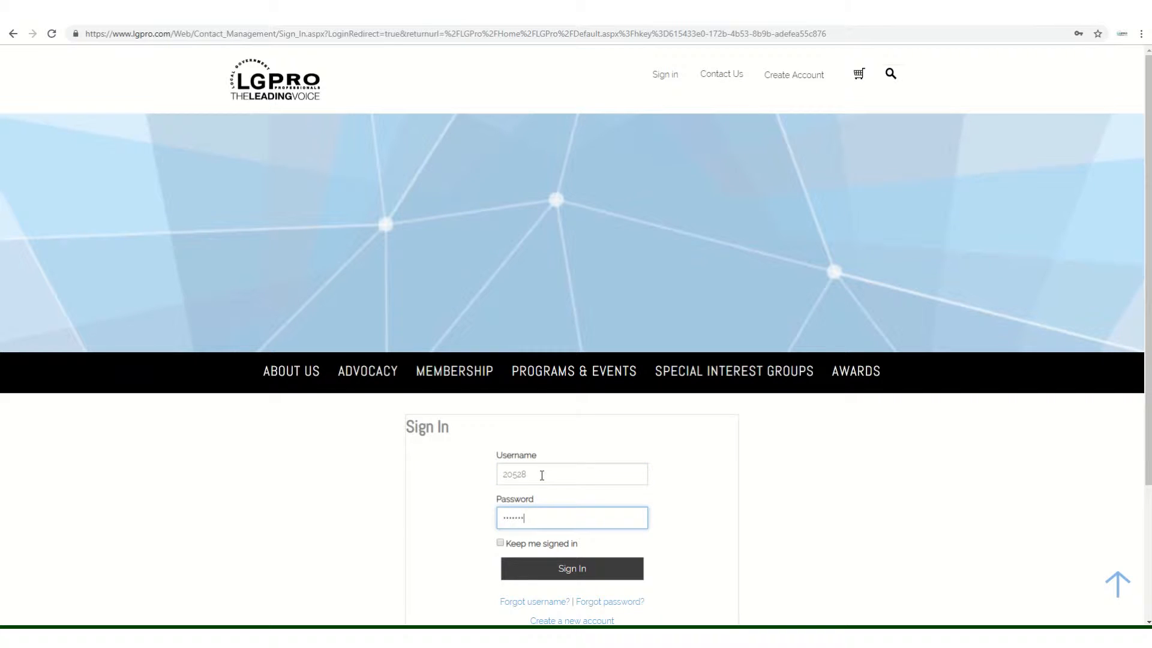
left_click(572, 568)
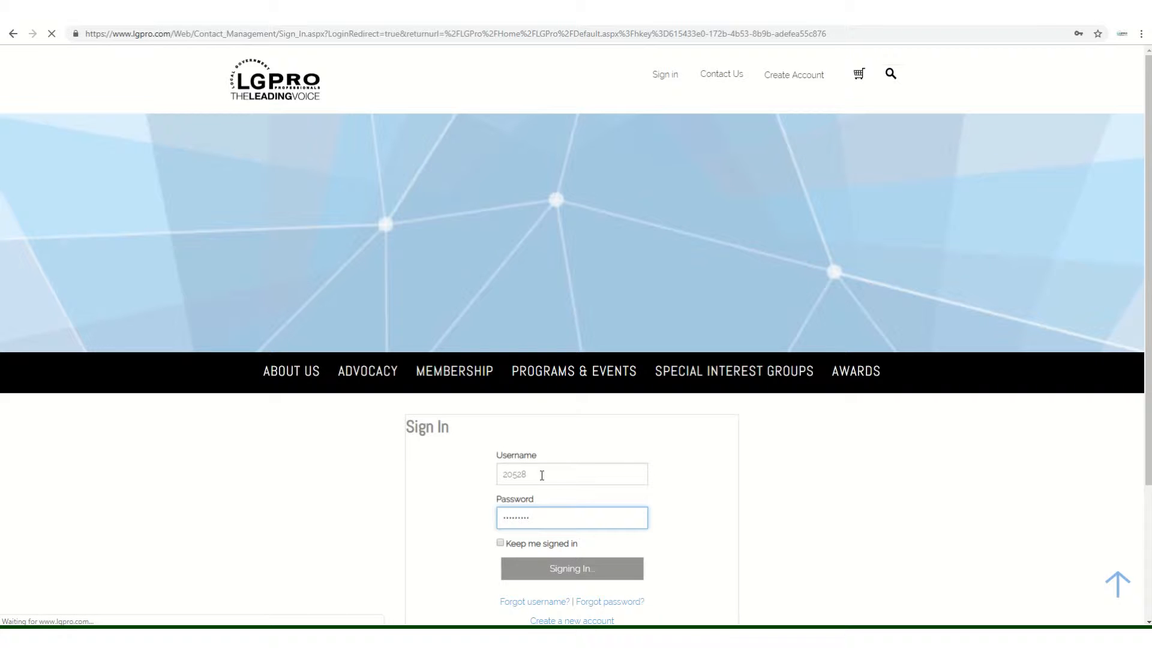
left_click(572, 568)
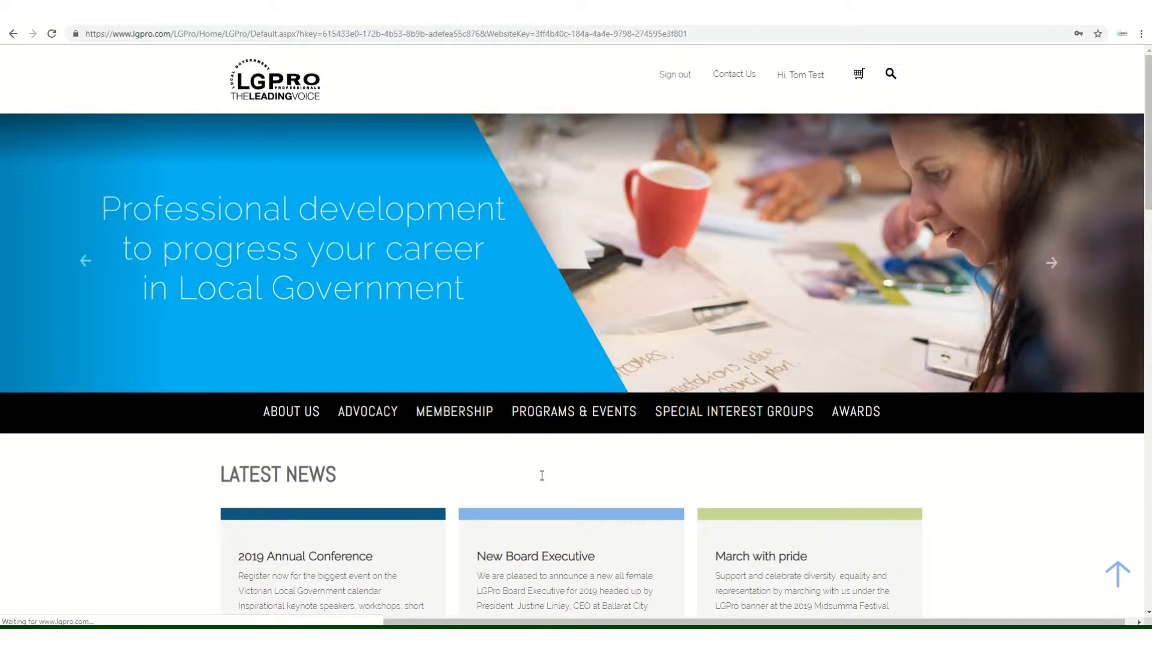
mouse_move(545, 481)
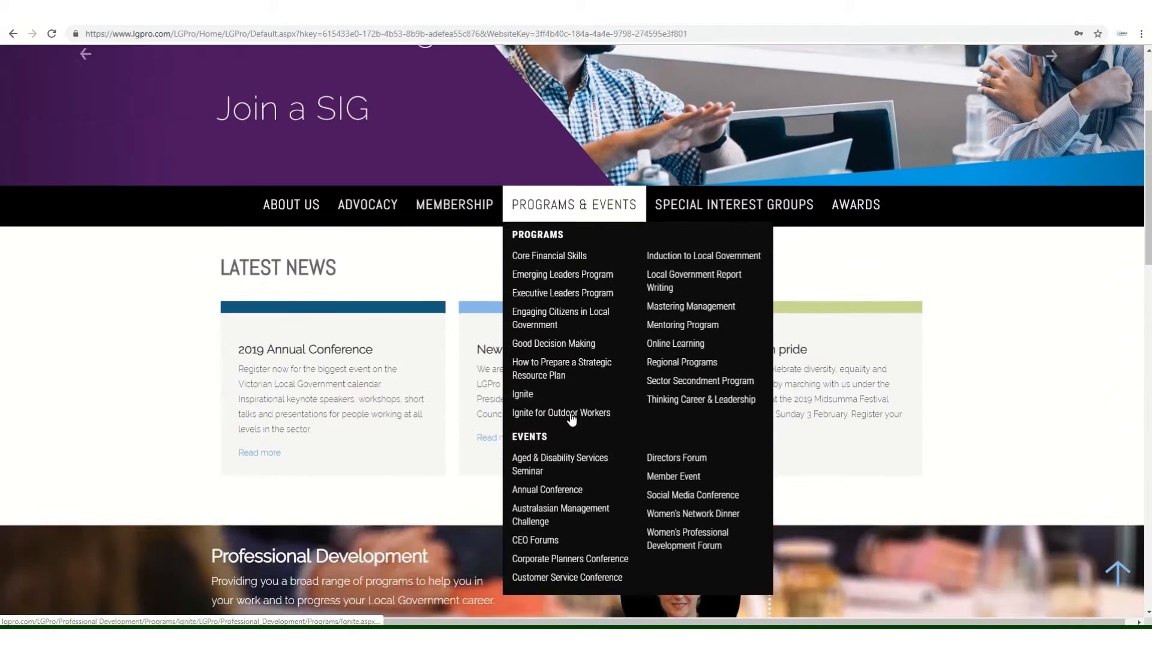
Go to Annual Conference under Programs & Events and open the 2019 LGPro Annual Conference.
left_click(547, 455)
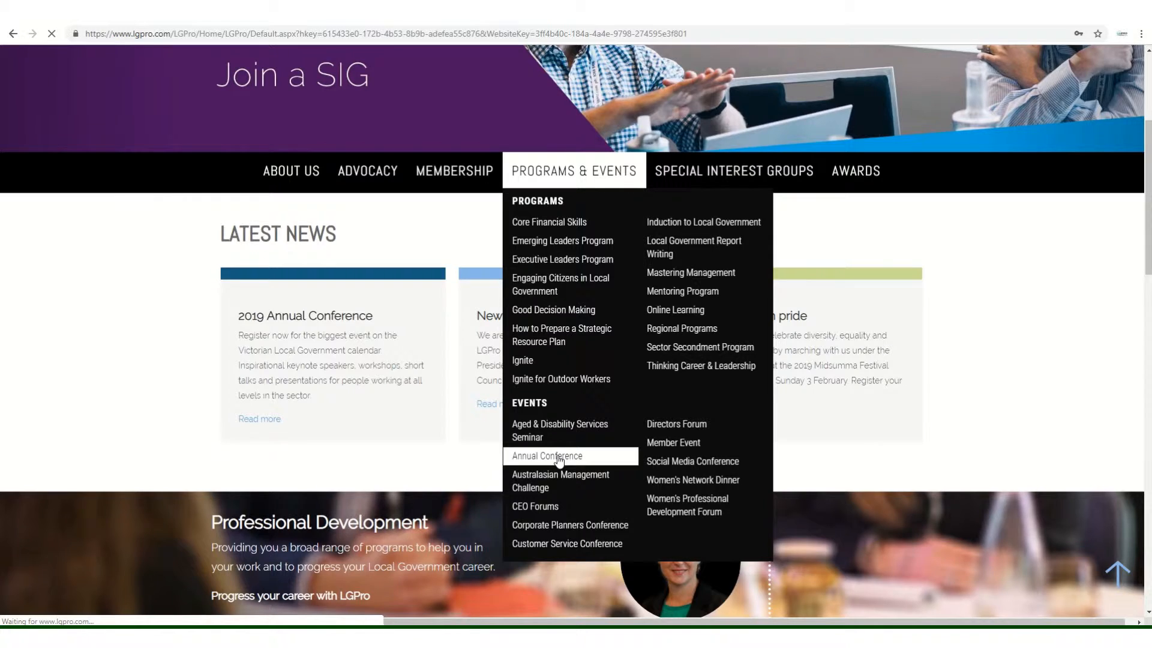
left_click(545, 455)
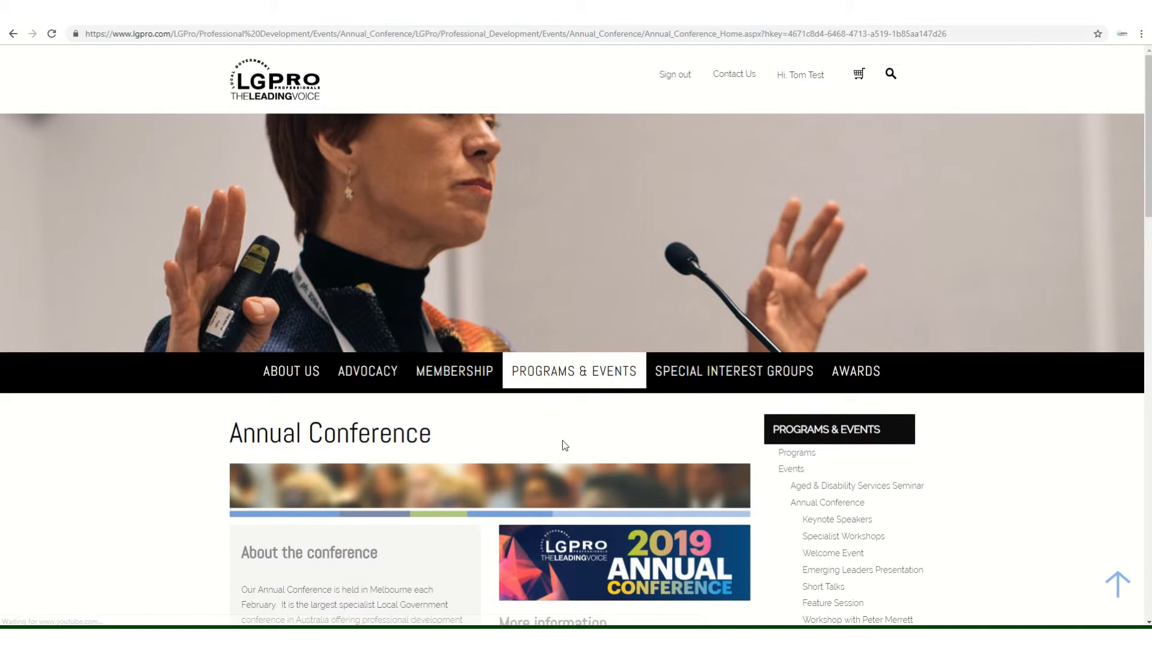
scroll("down", 3)
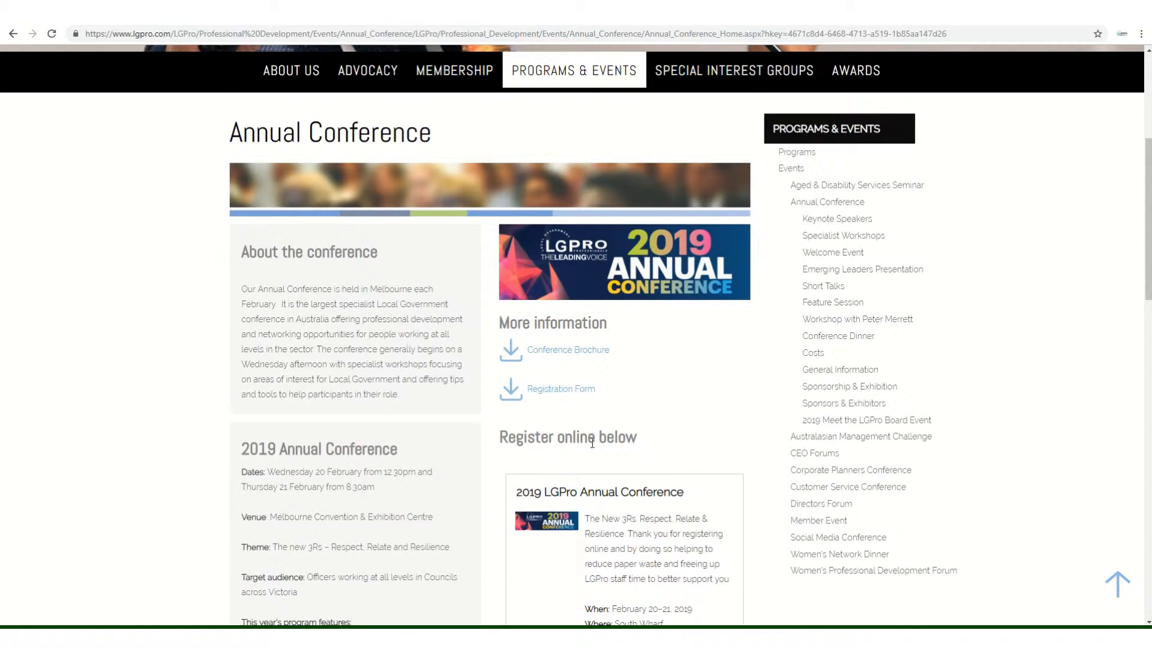
mouse_move(599, 492)
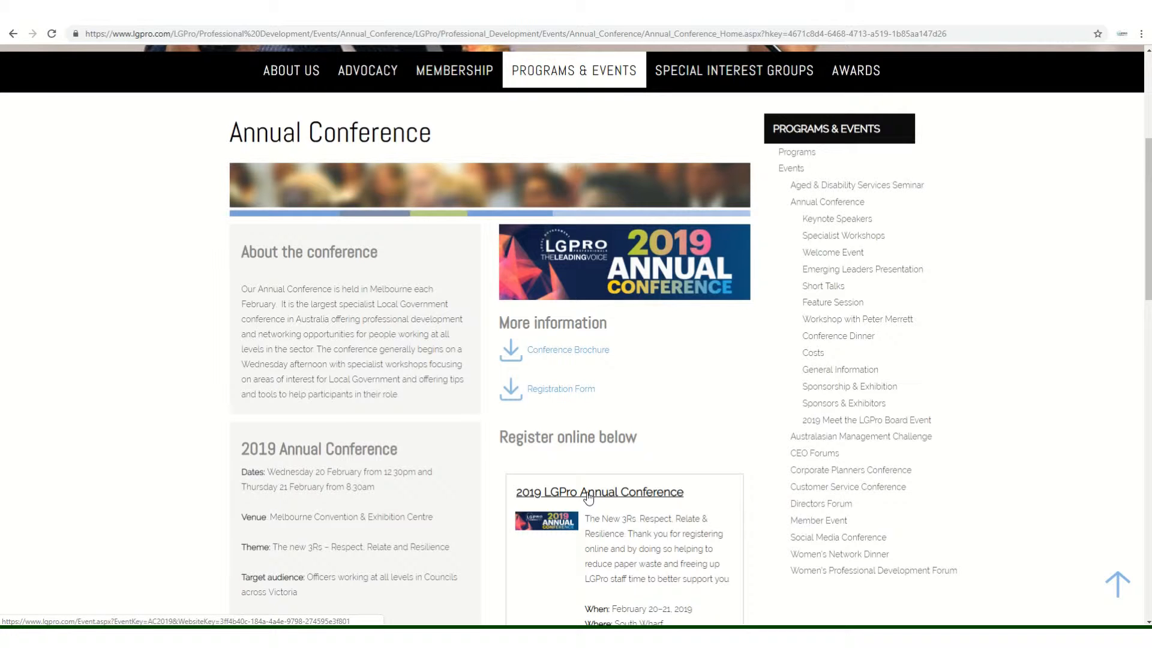
left_click(599, 491)
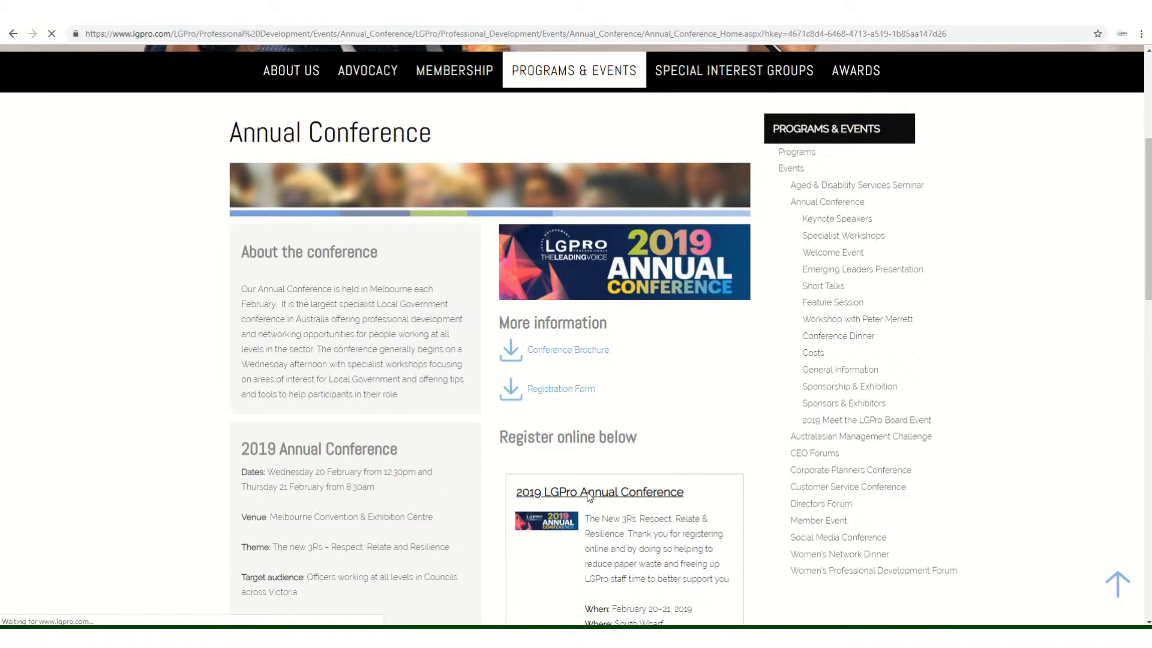
left_click(599, 491)
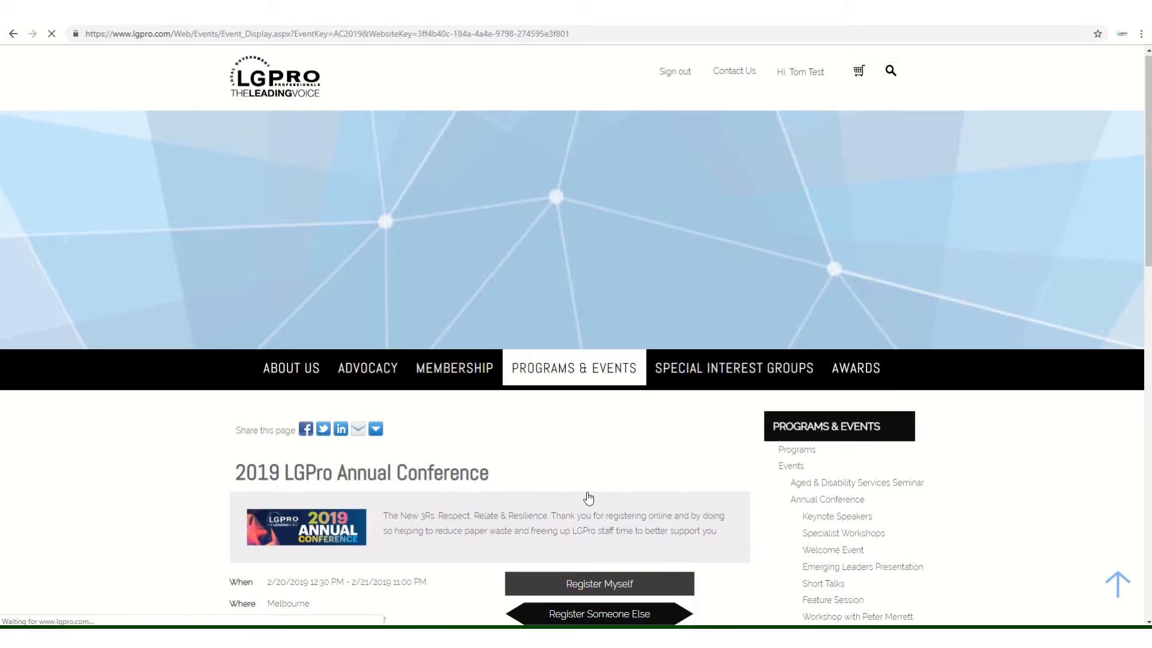
Register myself for the 2019 LGPro Annual Conference, leaving it pending checkout.
scroll("down", 3)
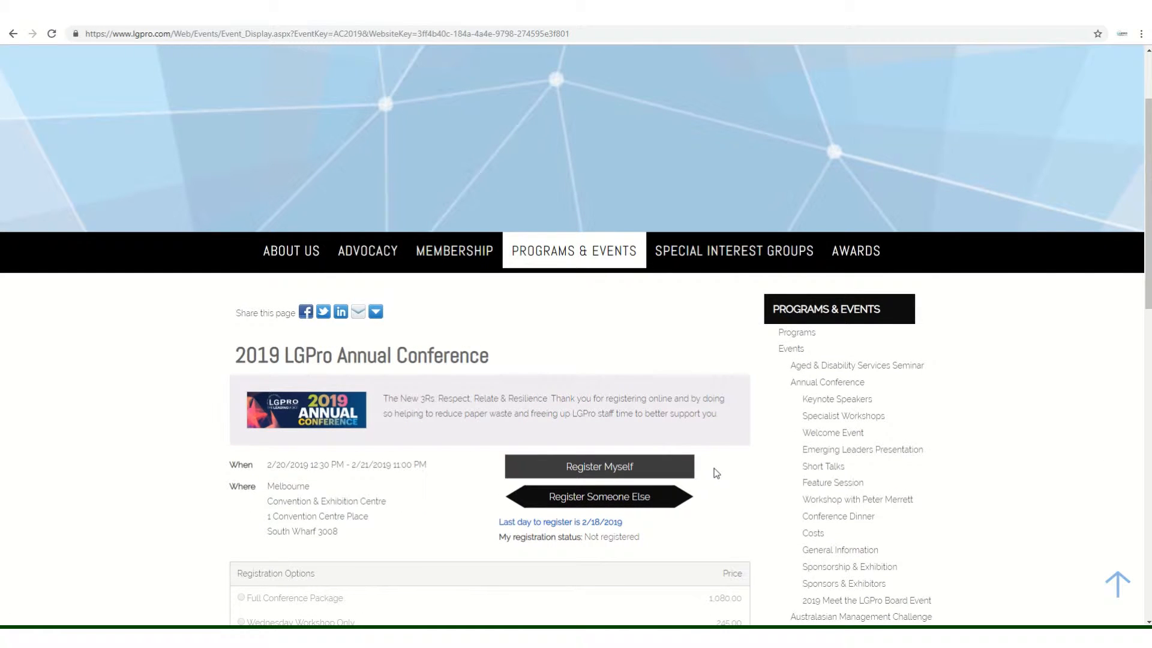
mouse_move(709, 485)
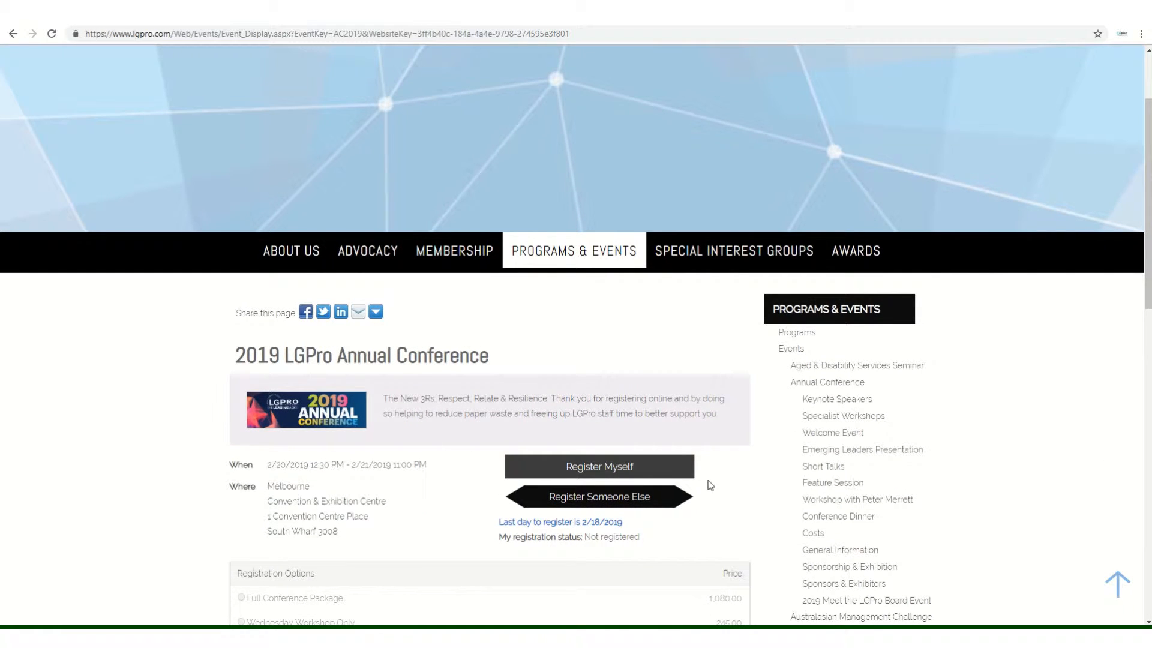
mouse_move(676, 470)
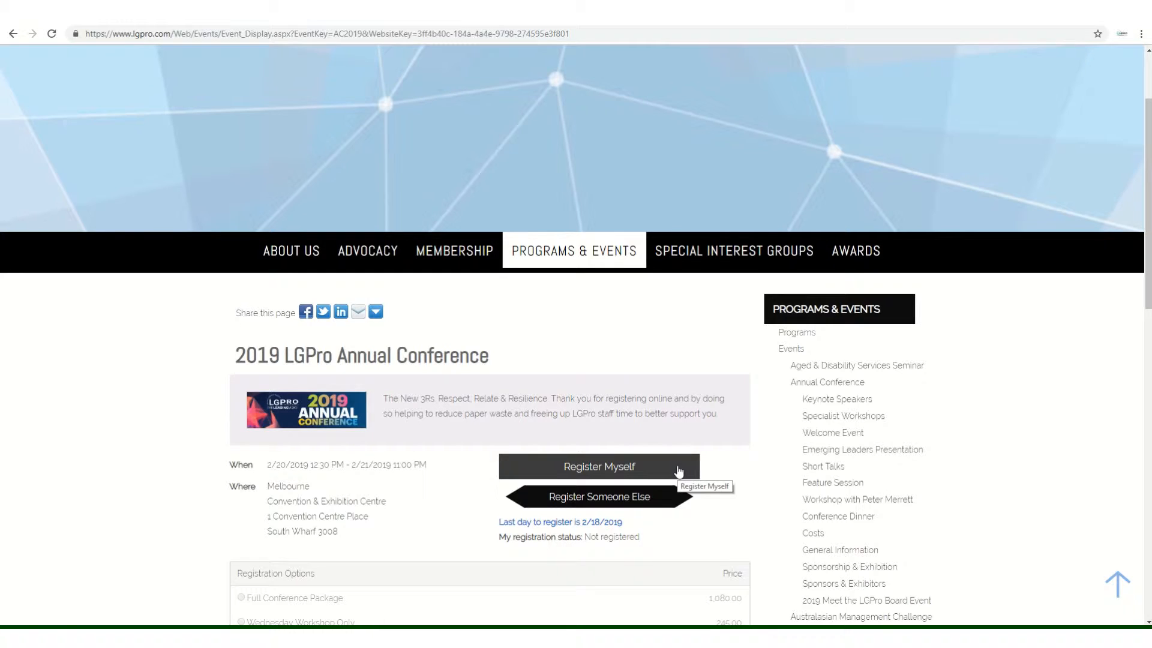
left_click(598, 467)
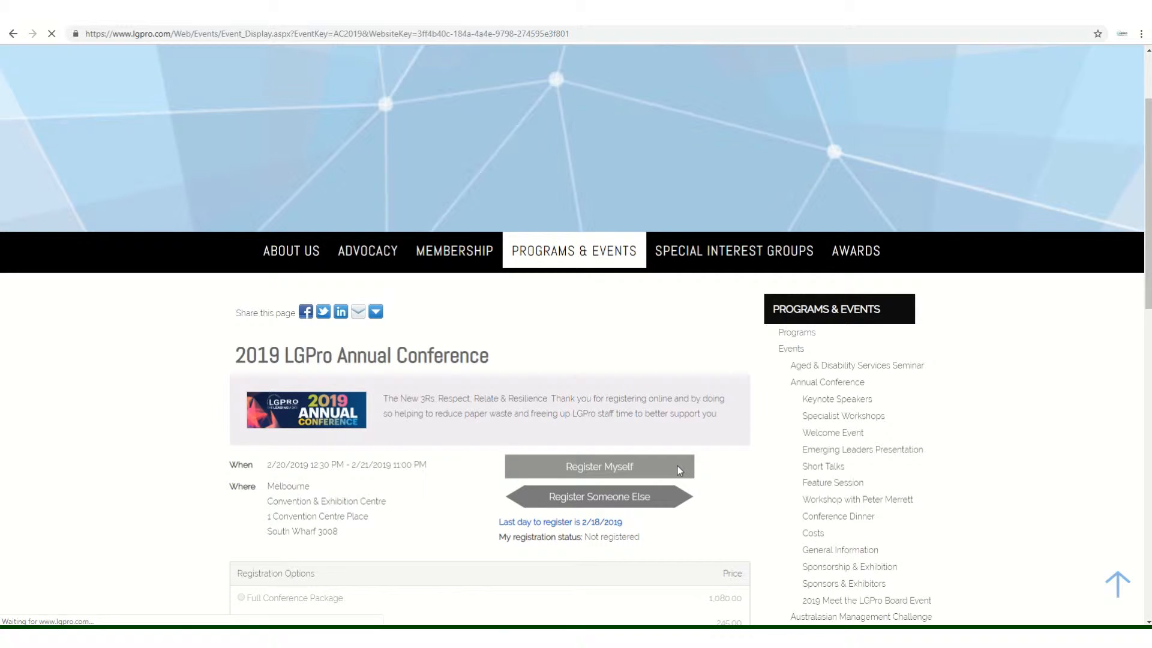
left_click(598, 466)
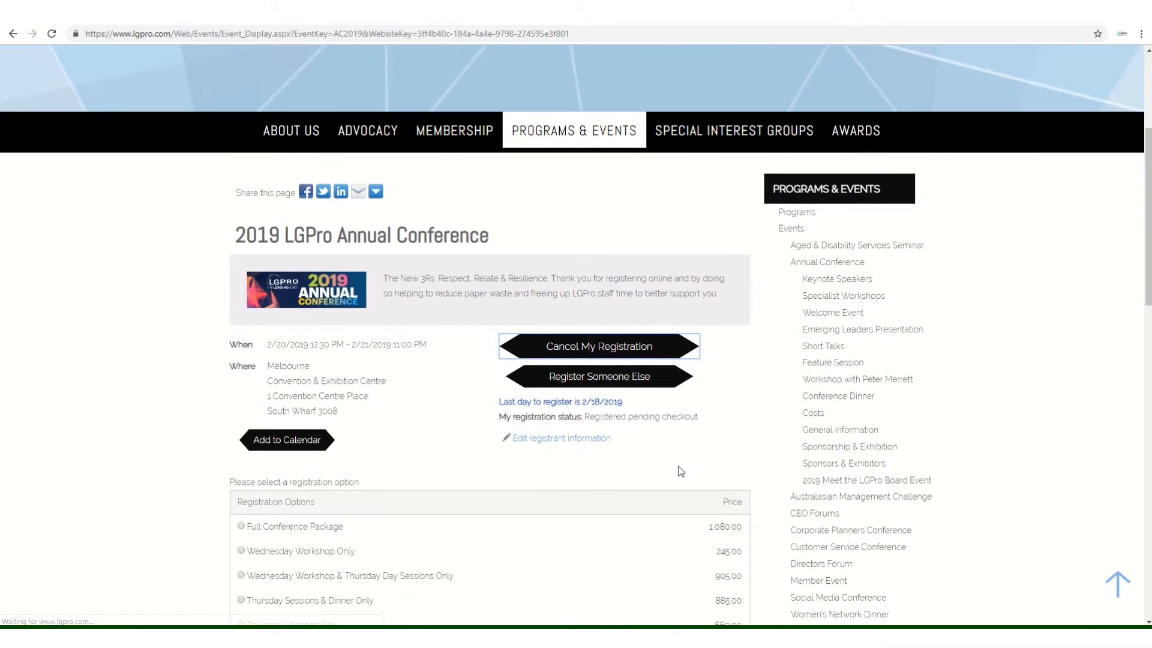
Pick the Full Conference Package and update the dietary and special needs responses.
scroll("down", 3)
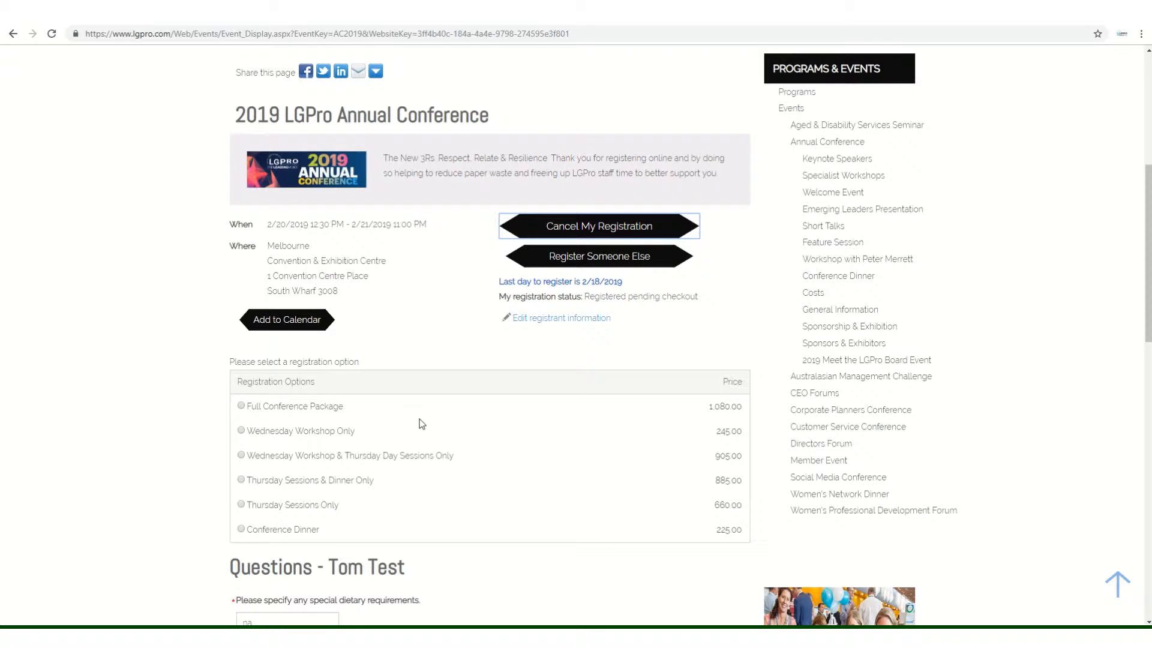
mouse_move(374, 413)
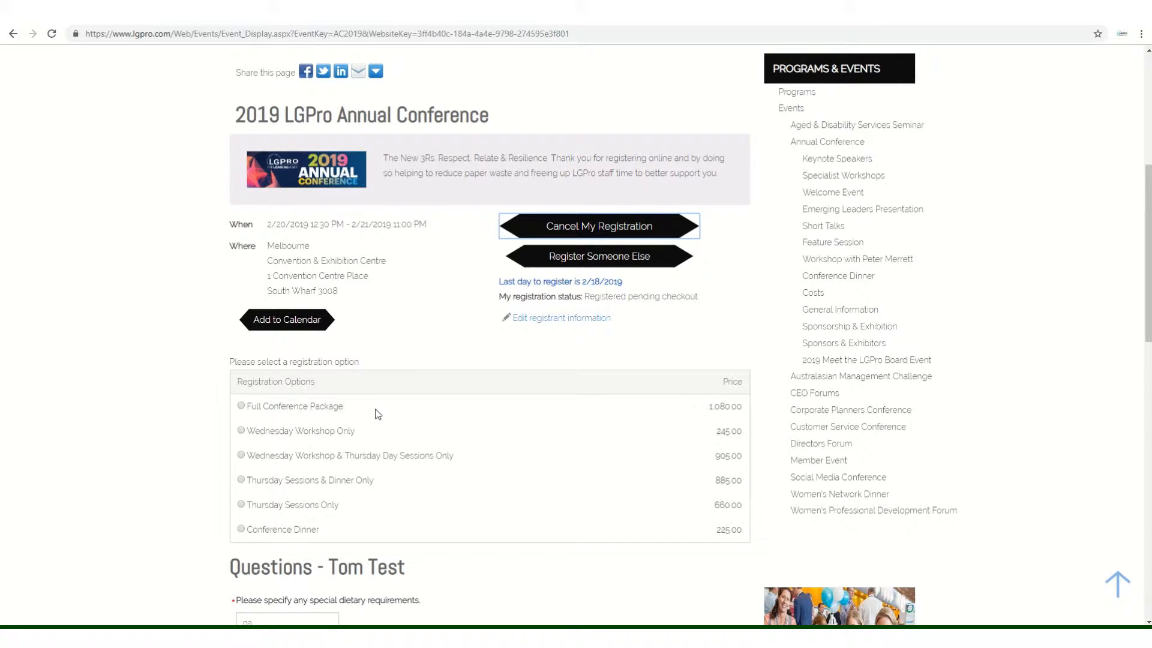
mouse_move(378, 445)
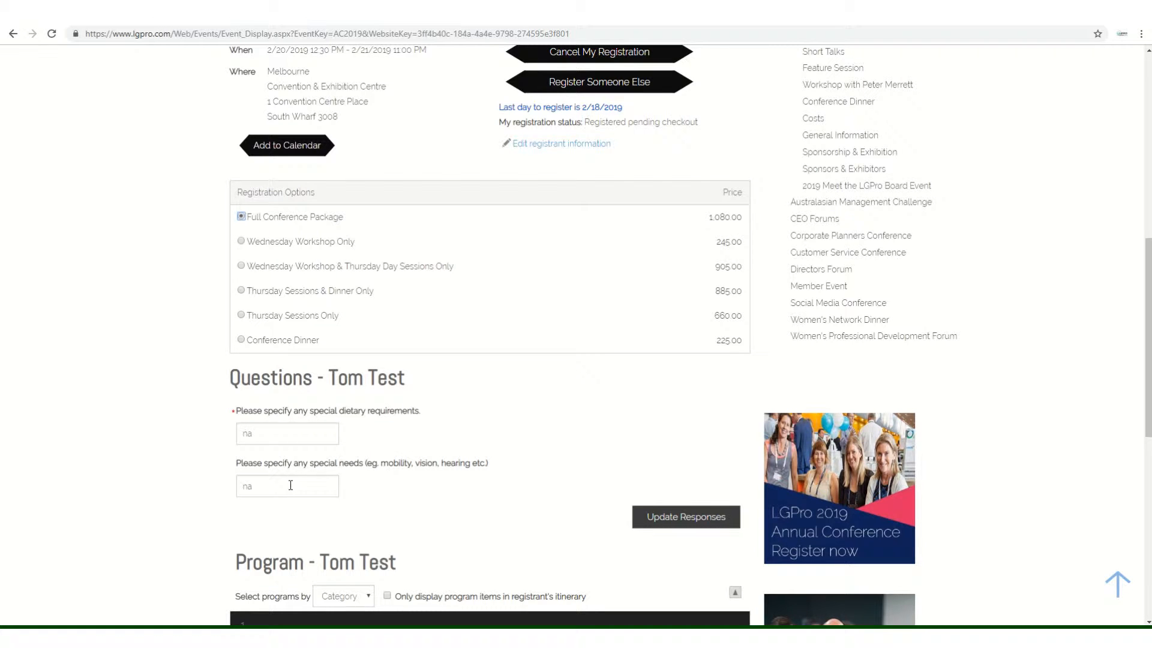
left_click(684, 516)
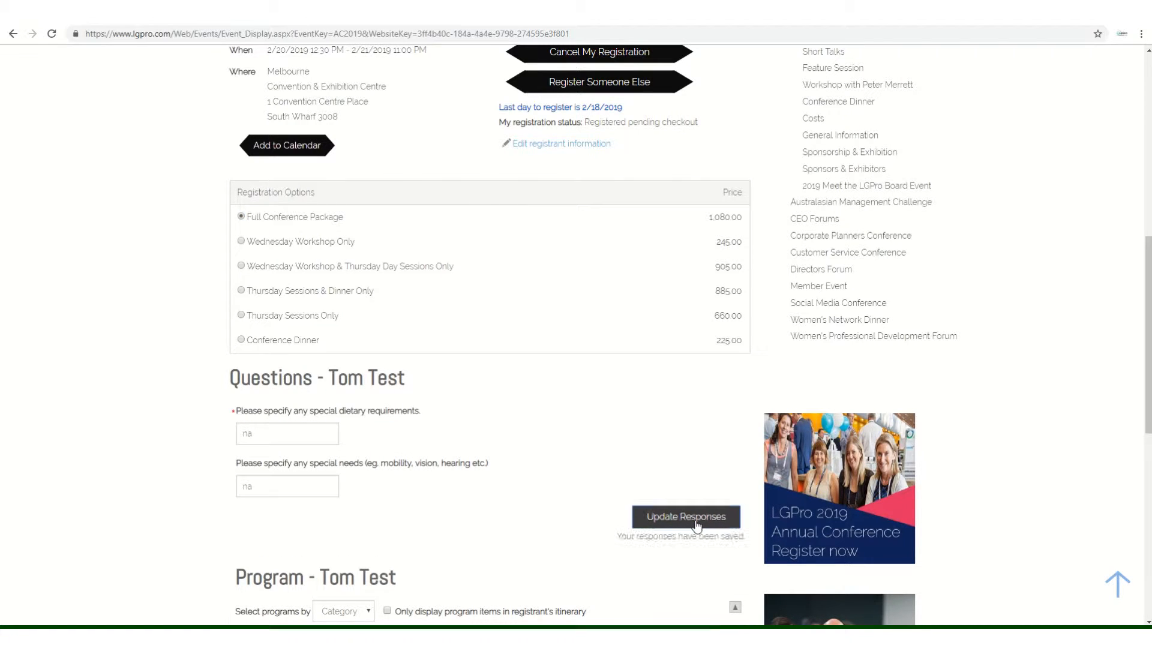
scroll("down", 3)
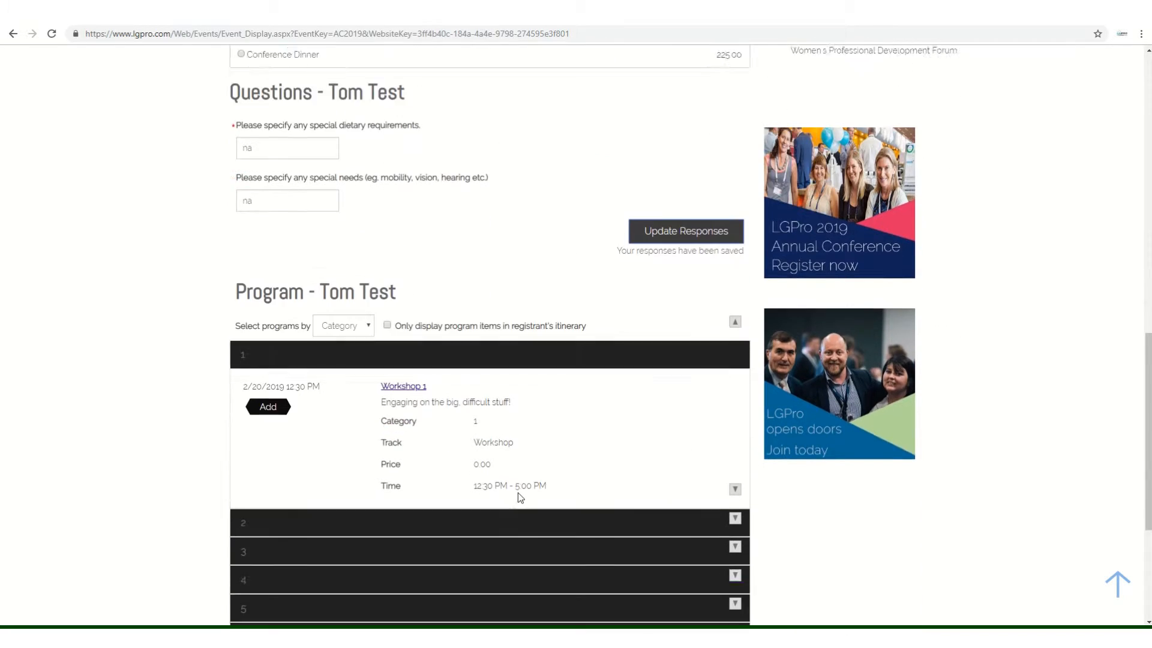
Expand Workshop 3, add it to the itinerary, and scroll down to checkout.
scroll("down", 3)
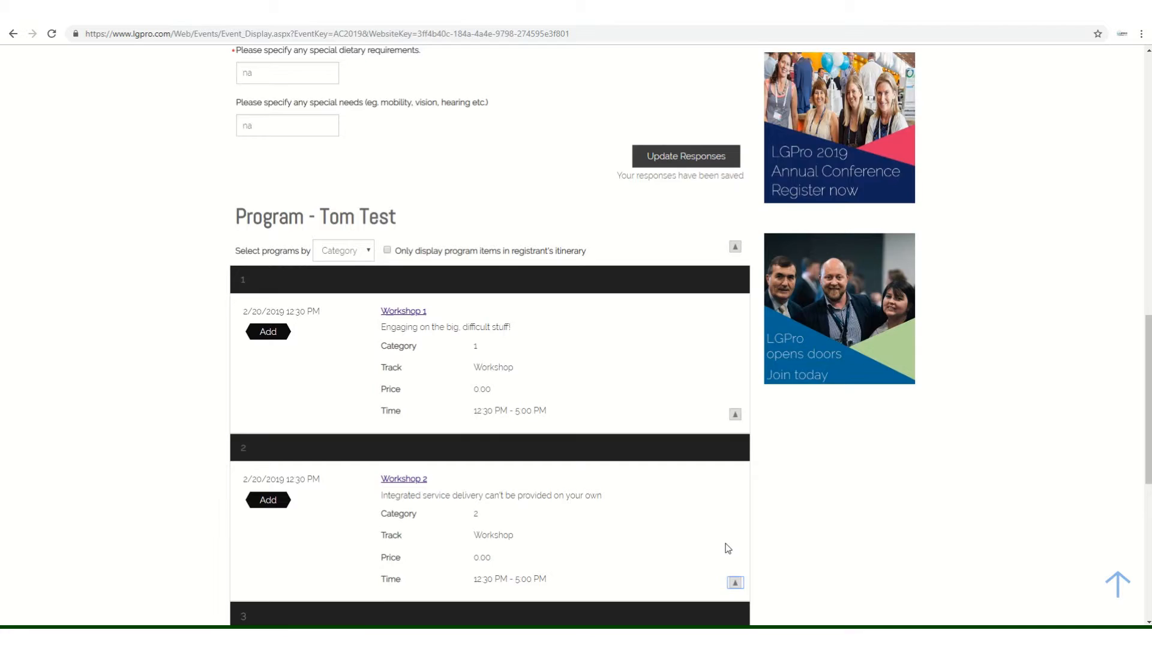
scroll("down", 3)
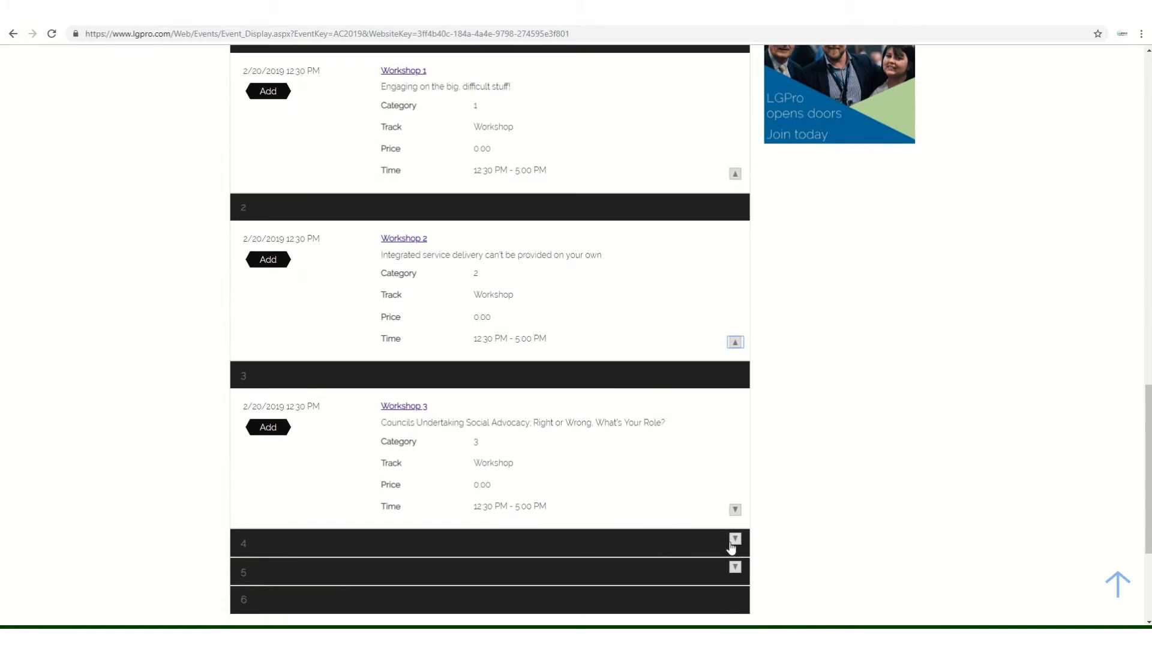
left_click(733, 544)
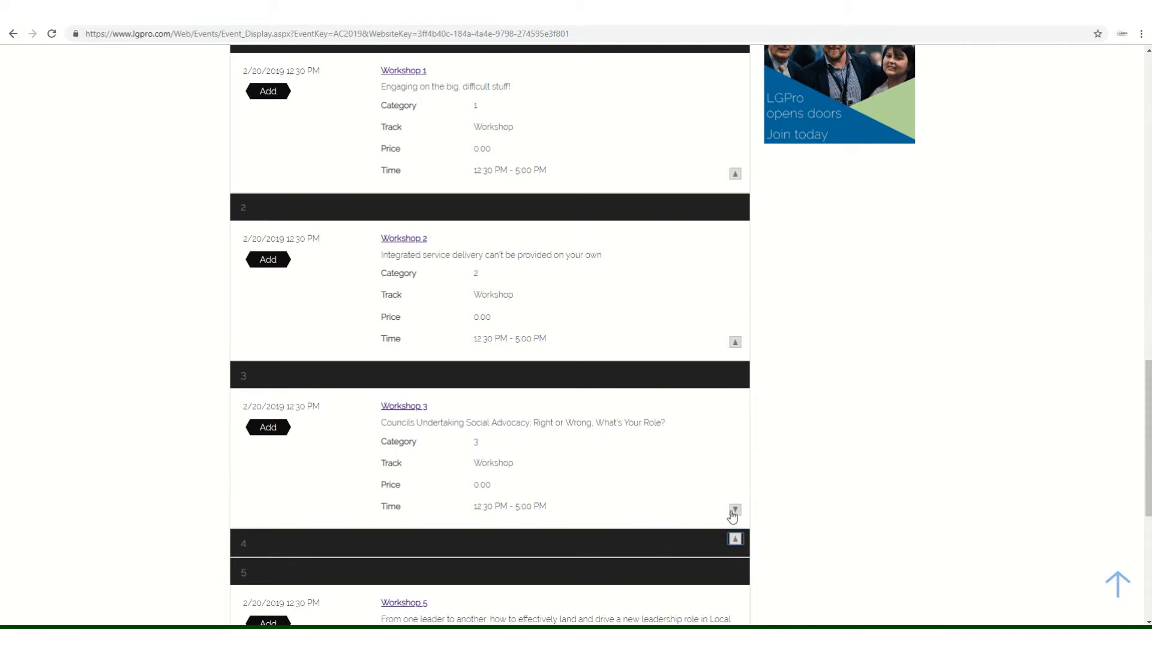
mouse_move(269, 428)
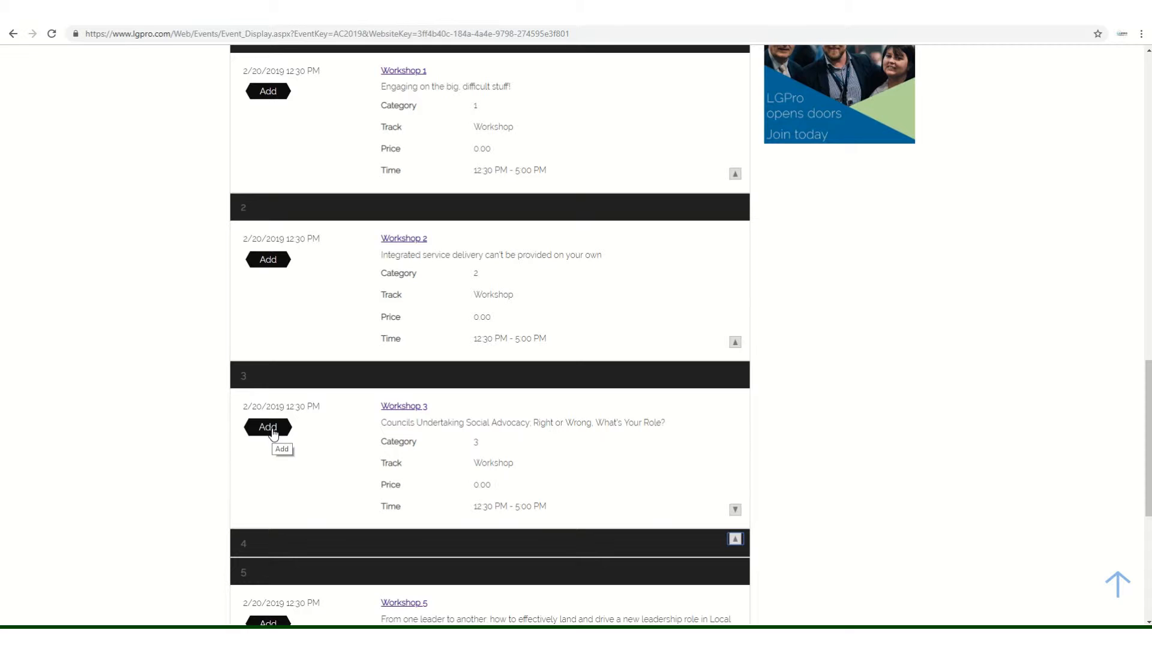
left_click(267, 427)
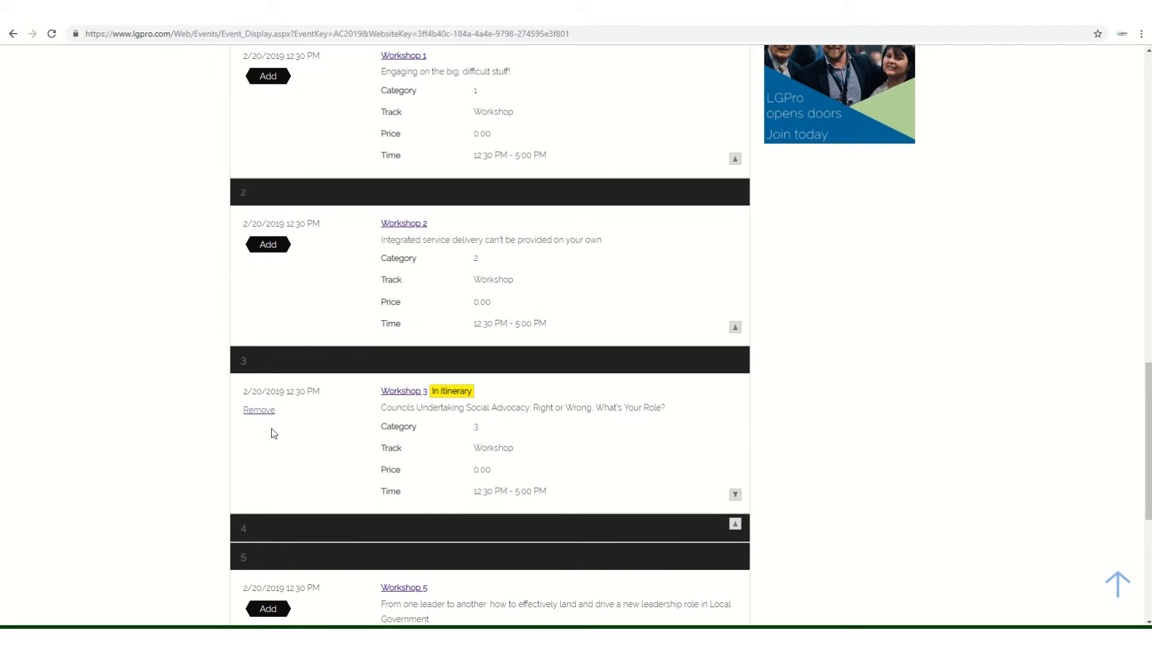
mouse_move(457, 406)
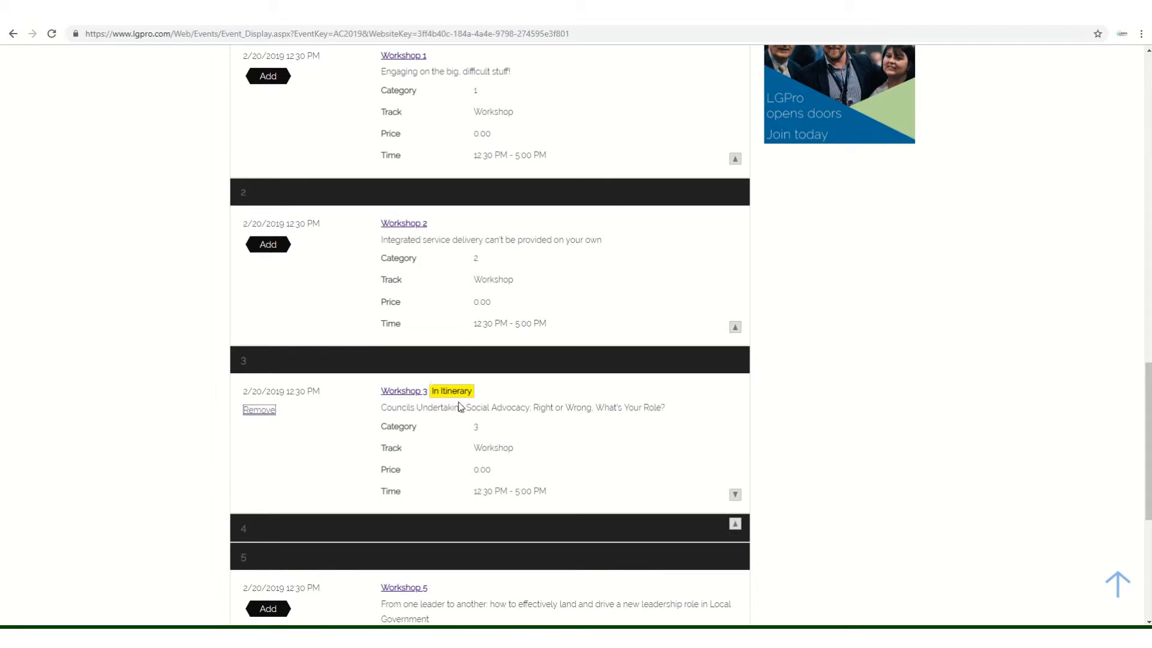
scroll("down", 3)
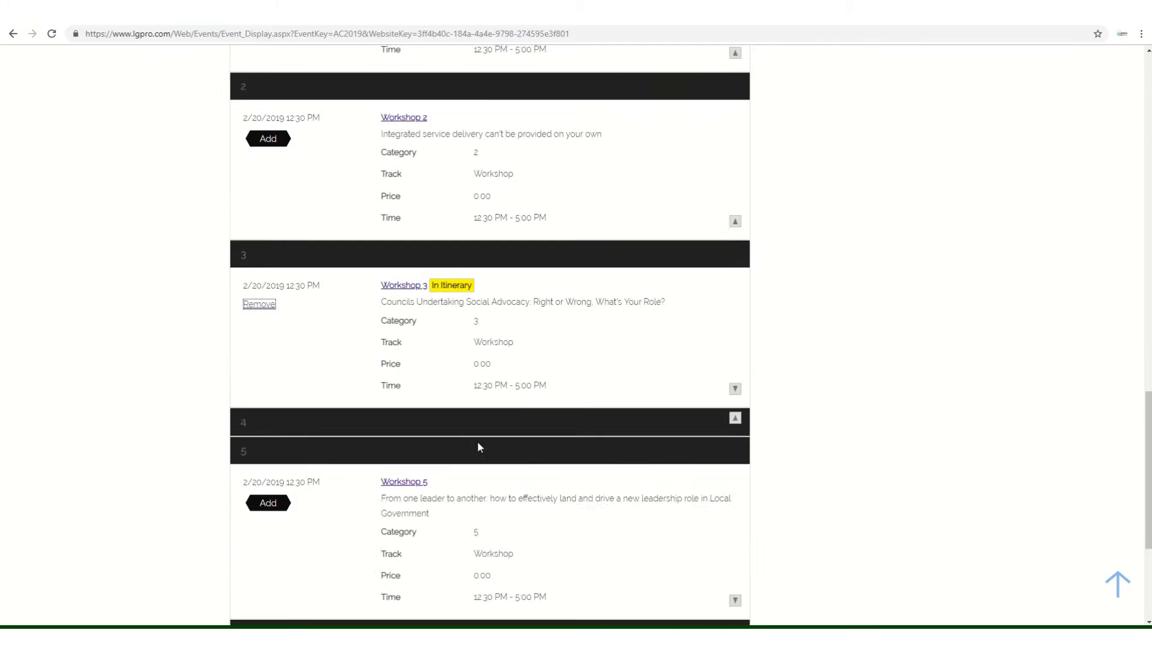
scroll("down", 3)
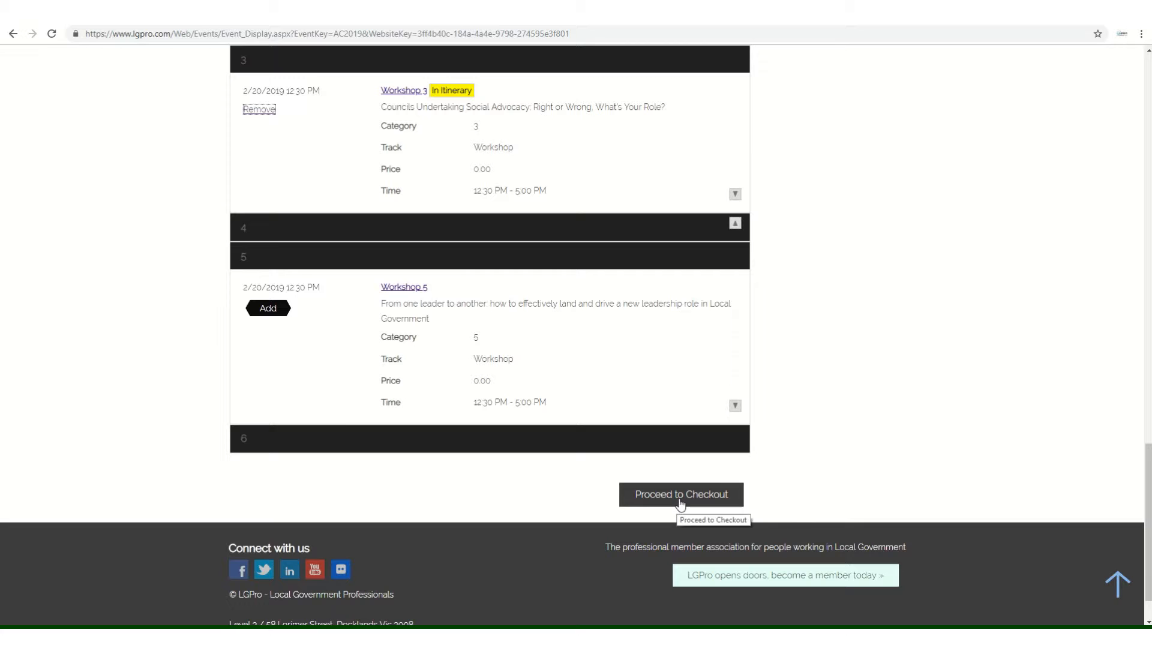
Check out and review the 1,080.00 conference cart down to Payment Details.
left_click(680, 494)
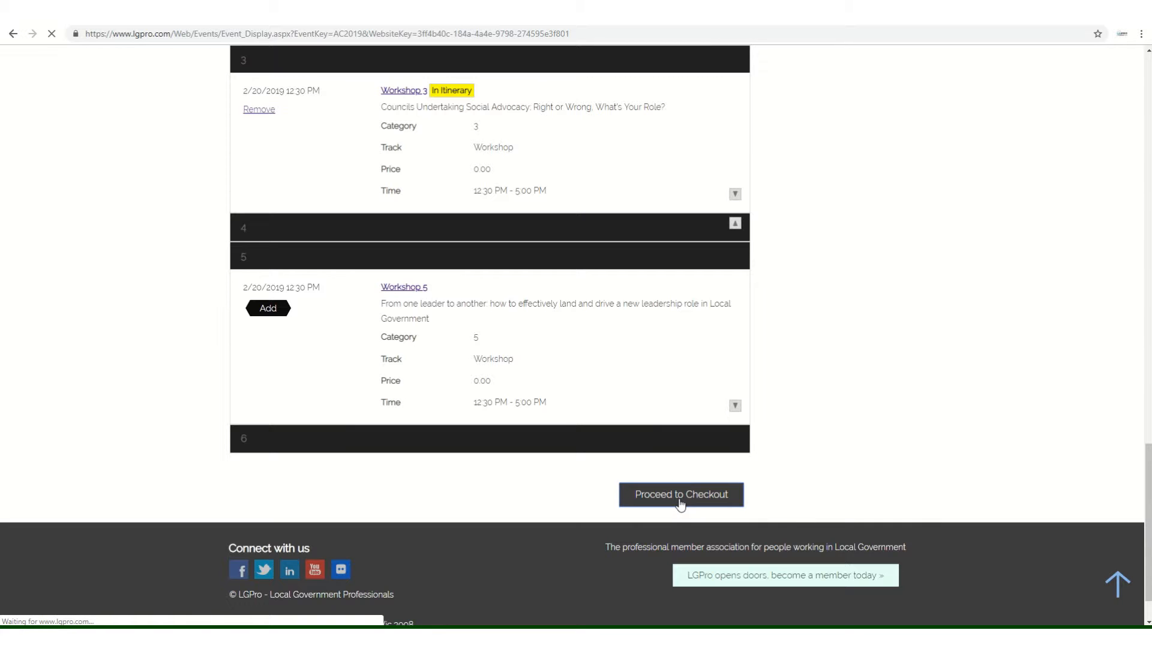
left_click(679, 494)
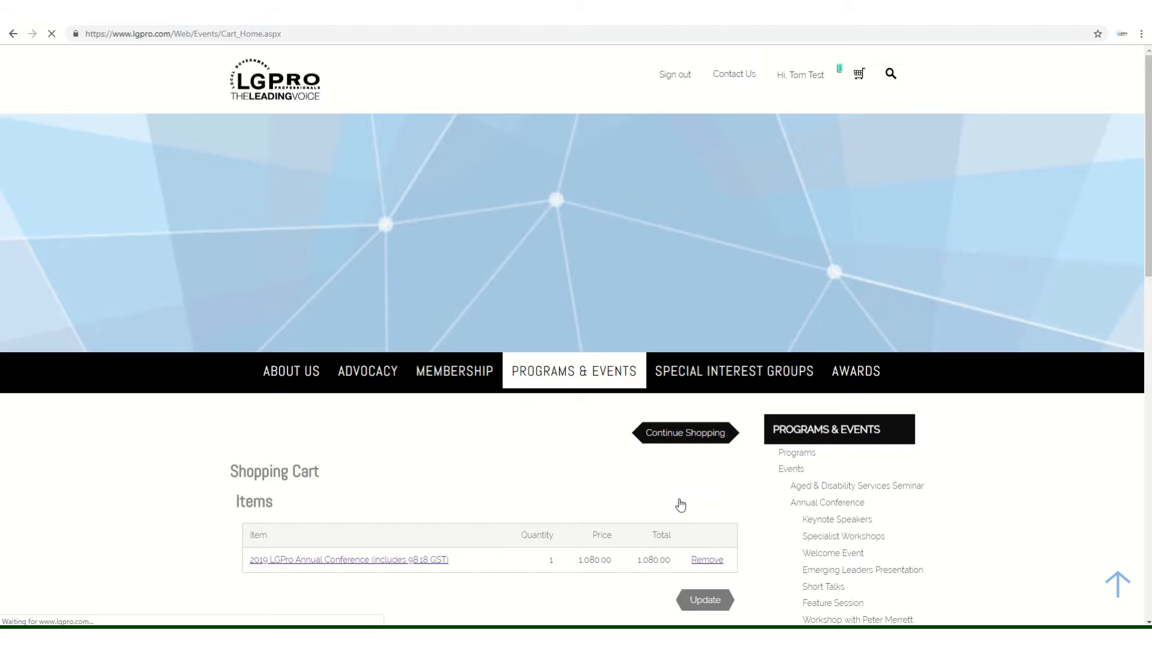
scroll("down", 3)
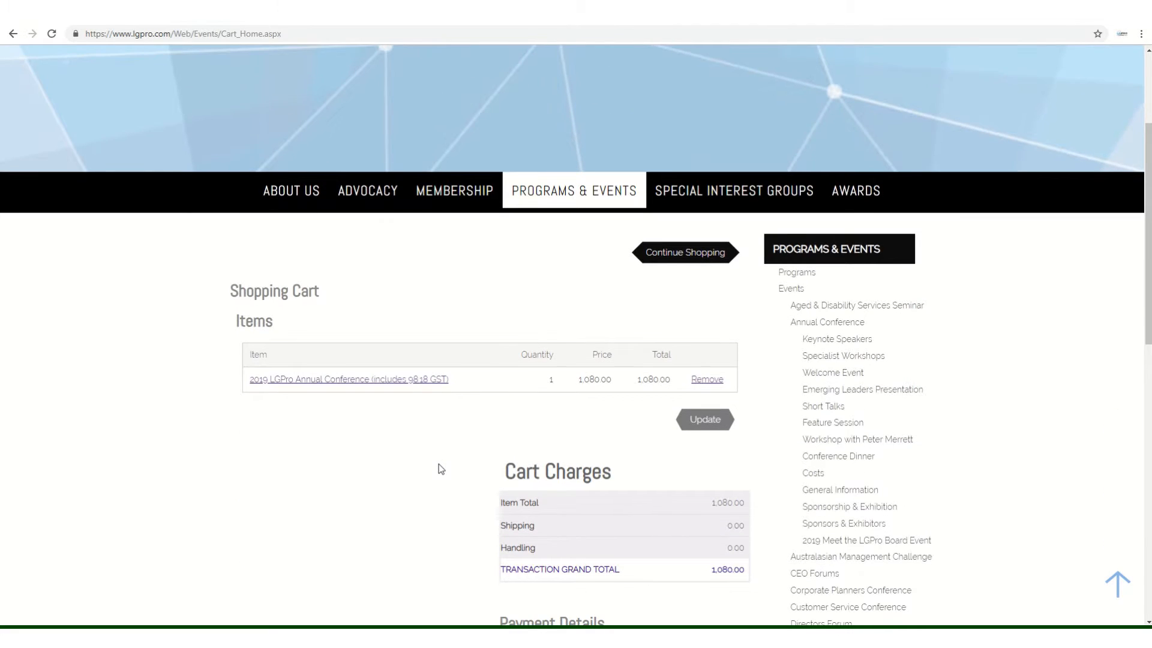
mouse_move(487, 391)
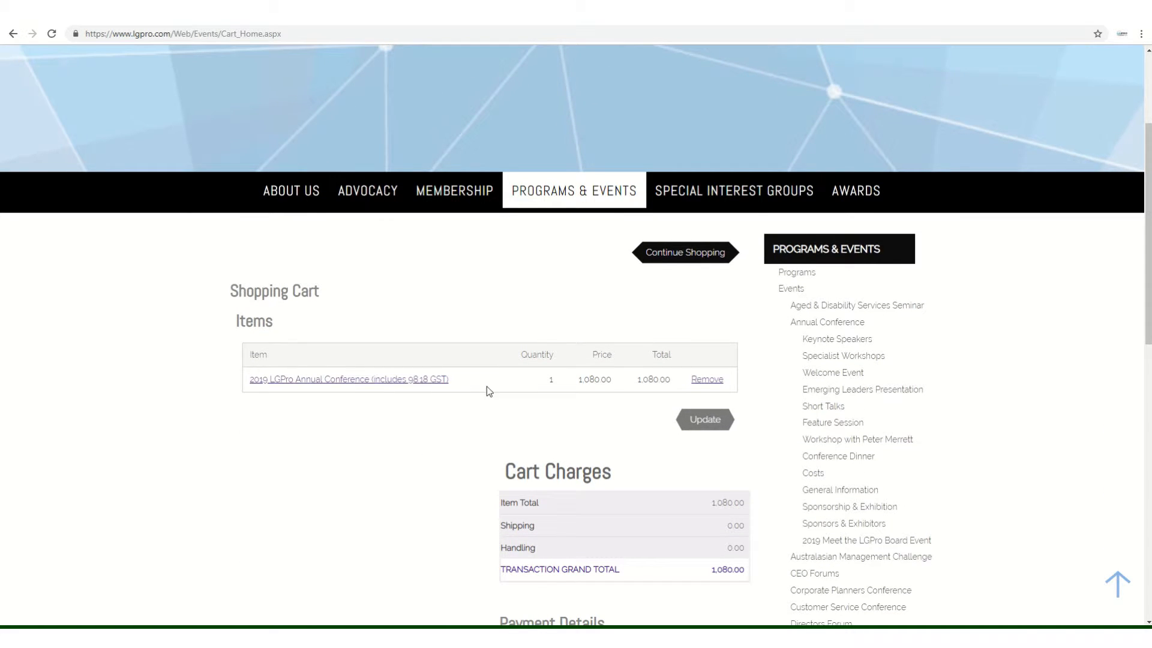
scroll("down", 3)
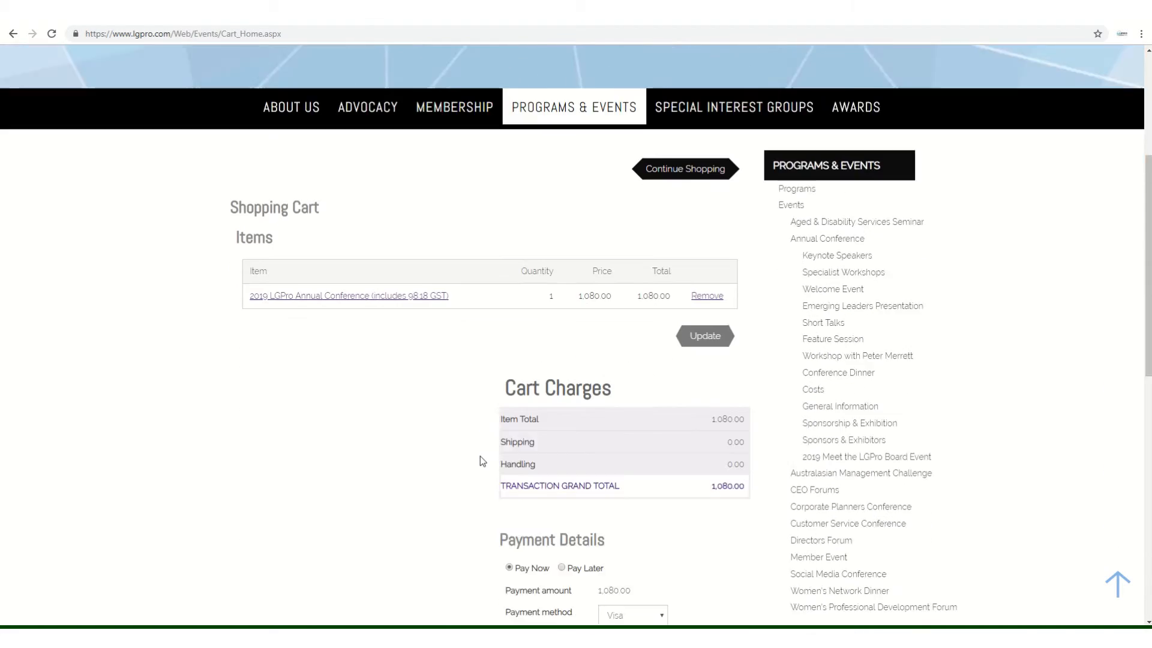
scroll("down", 3)
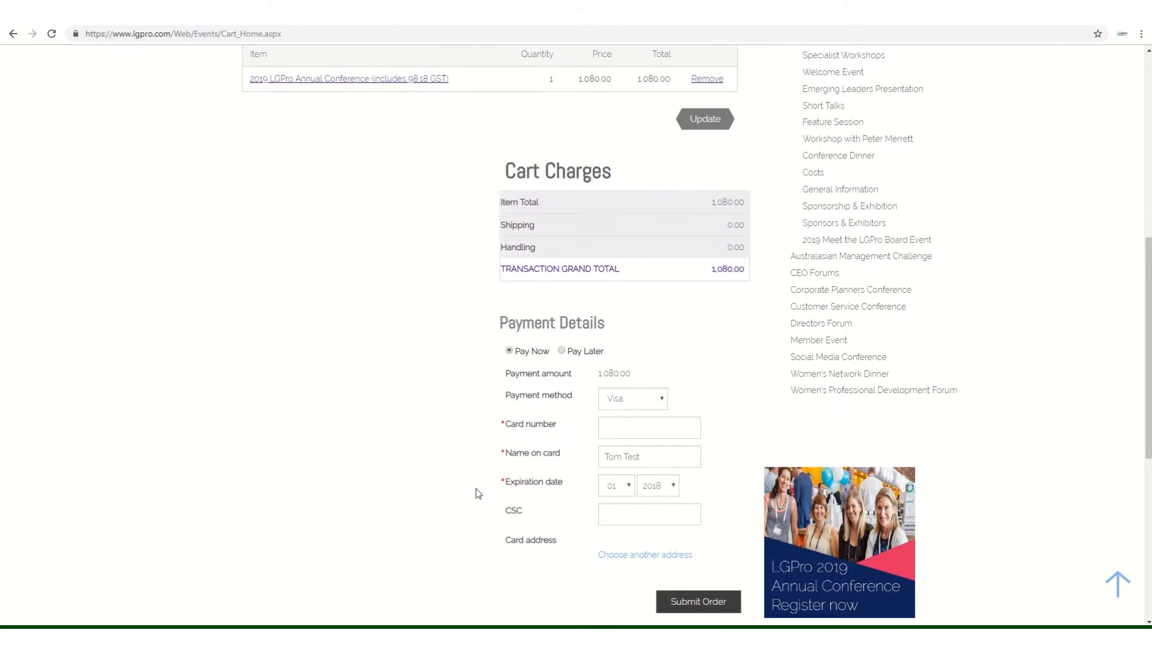
mouse_move(600, 392)
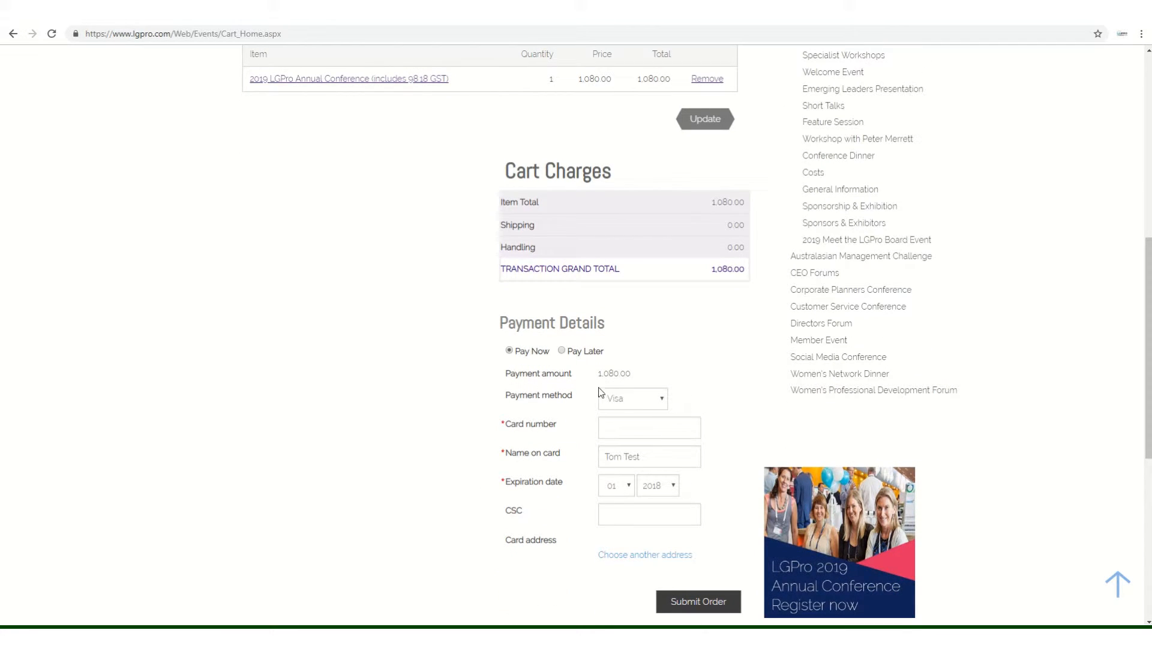
Submit the order as Pay Later with purchase order number 'na'.
left_click(562, 350)
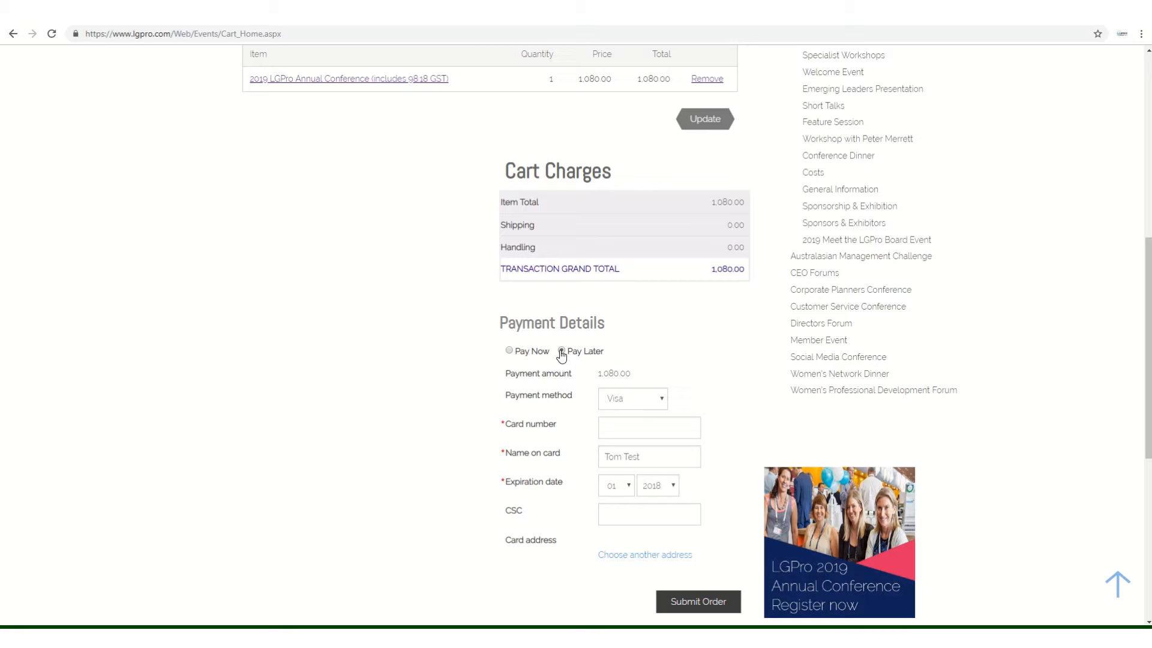
left_click(561, 350)
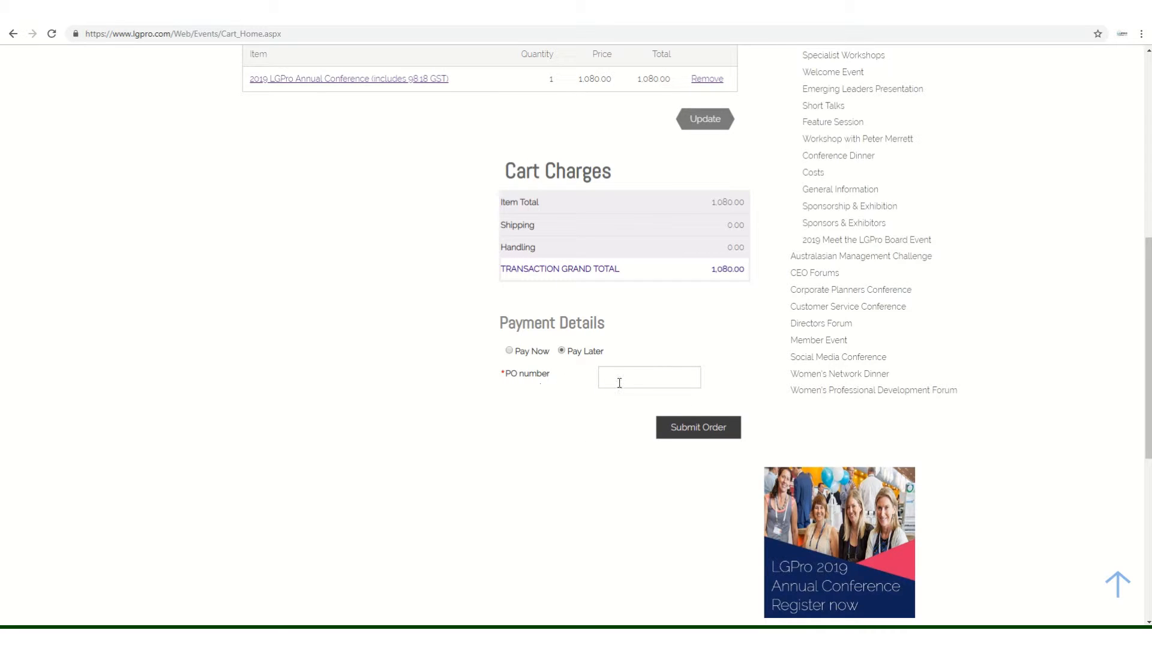
type("na")
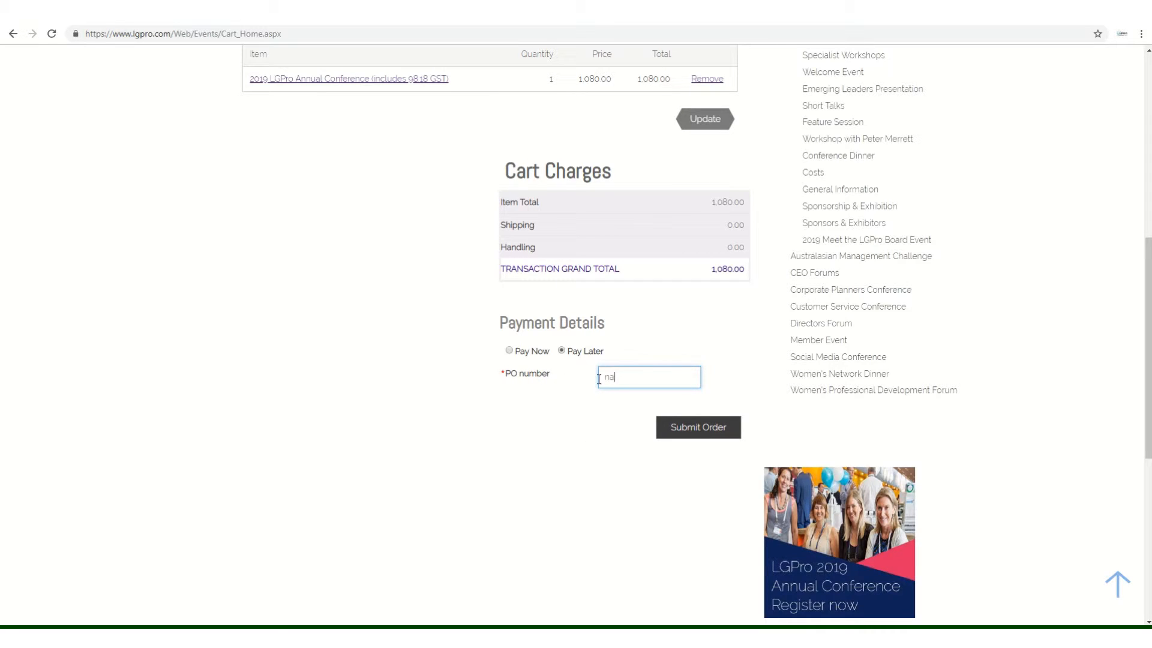
left_click(696, 427)
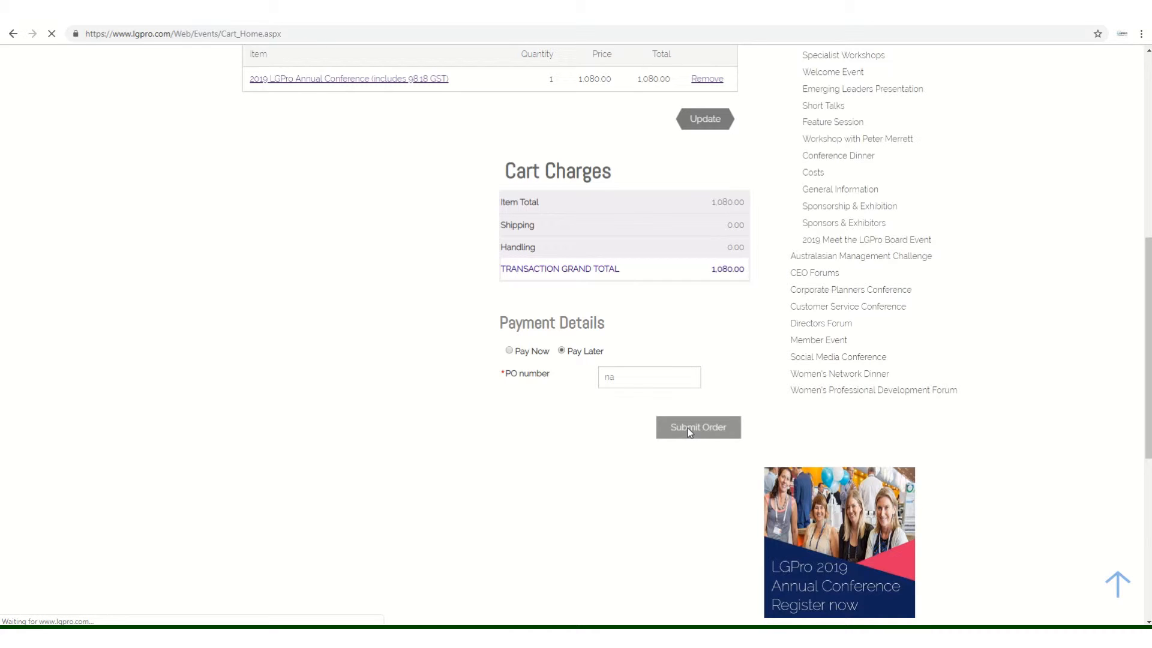
left_click(697, 426)
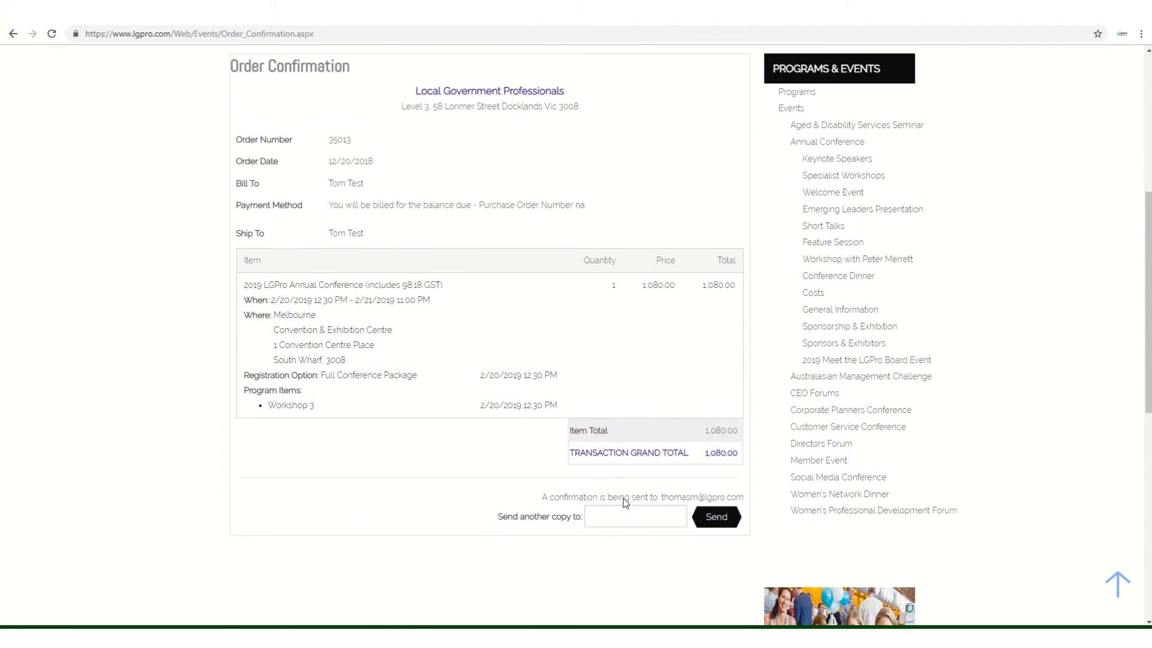
scroll("up", 3)
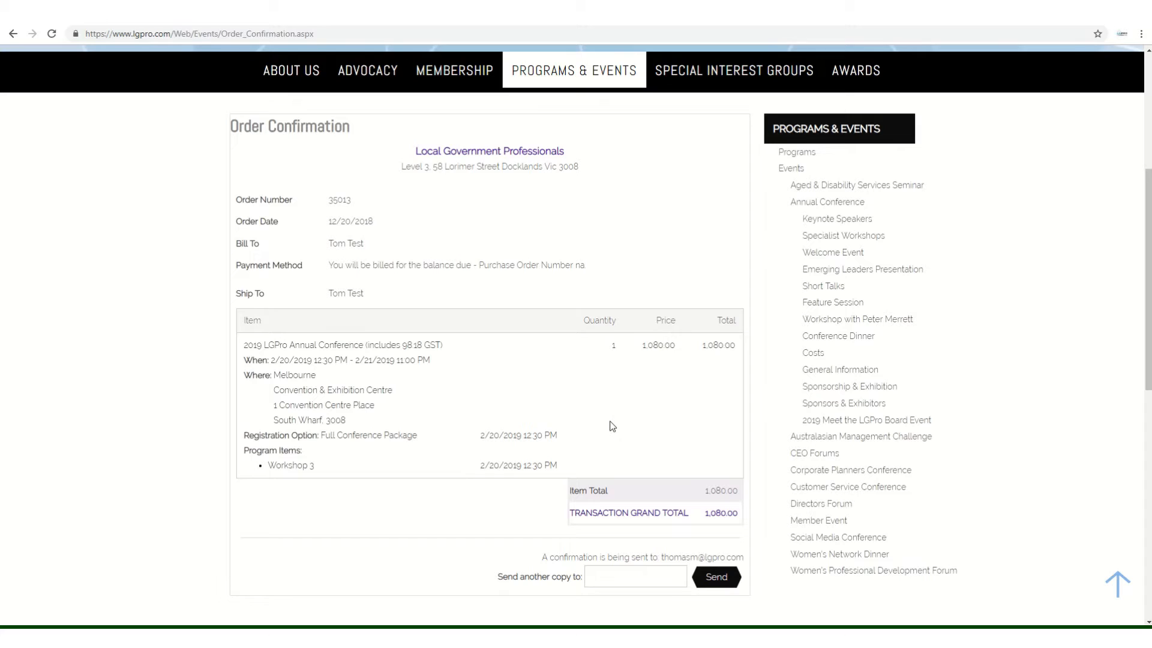
mouse_move(524, 591)
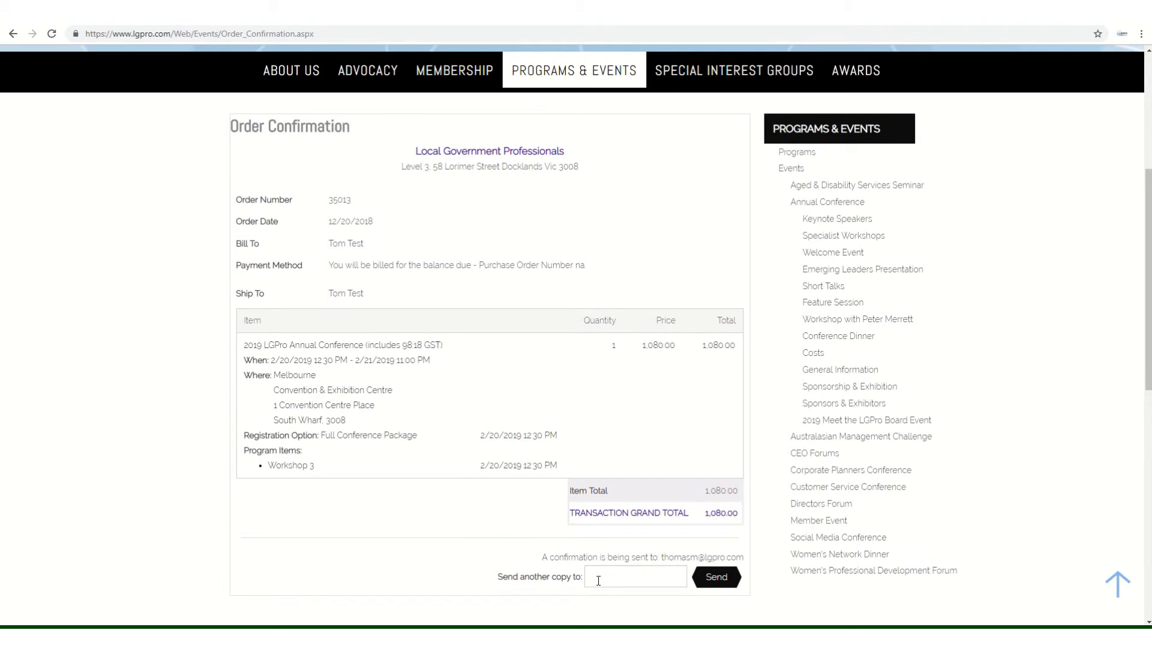
left_click(634, 576)
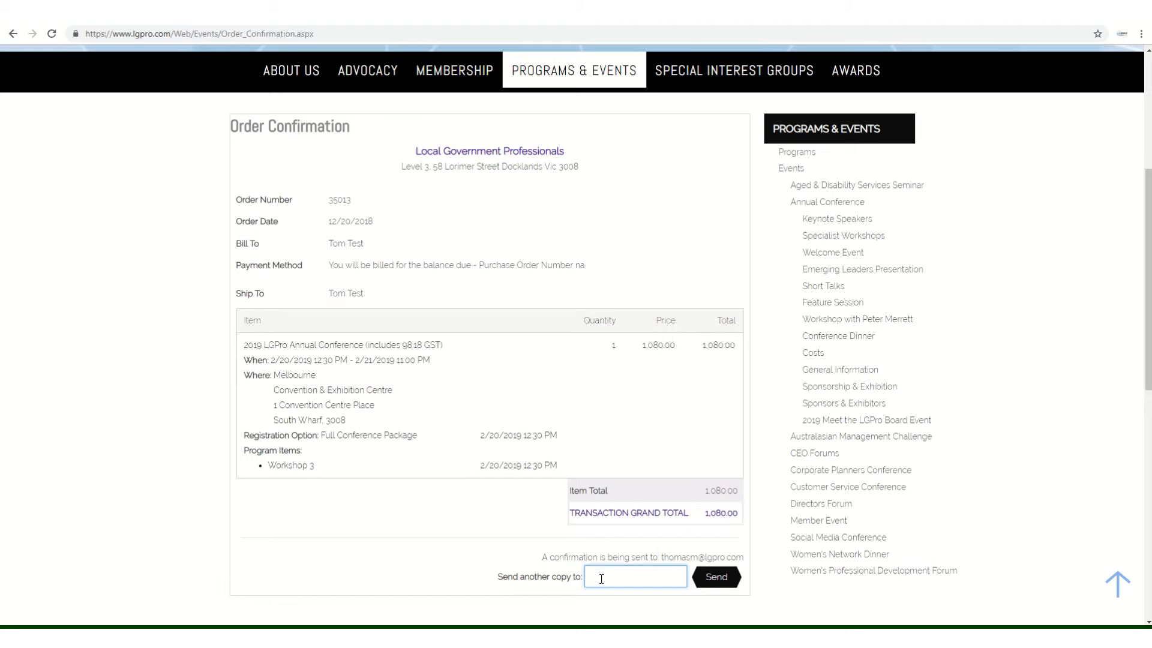
mouse_move(629, 577)
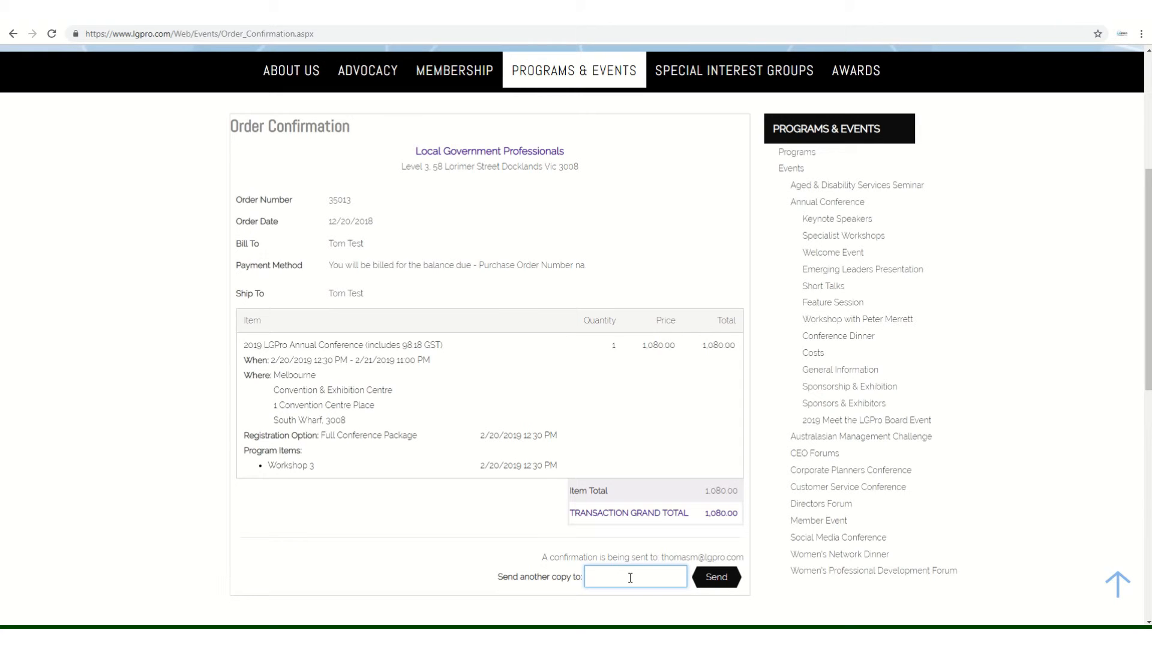
scroll("up", 3)
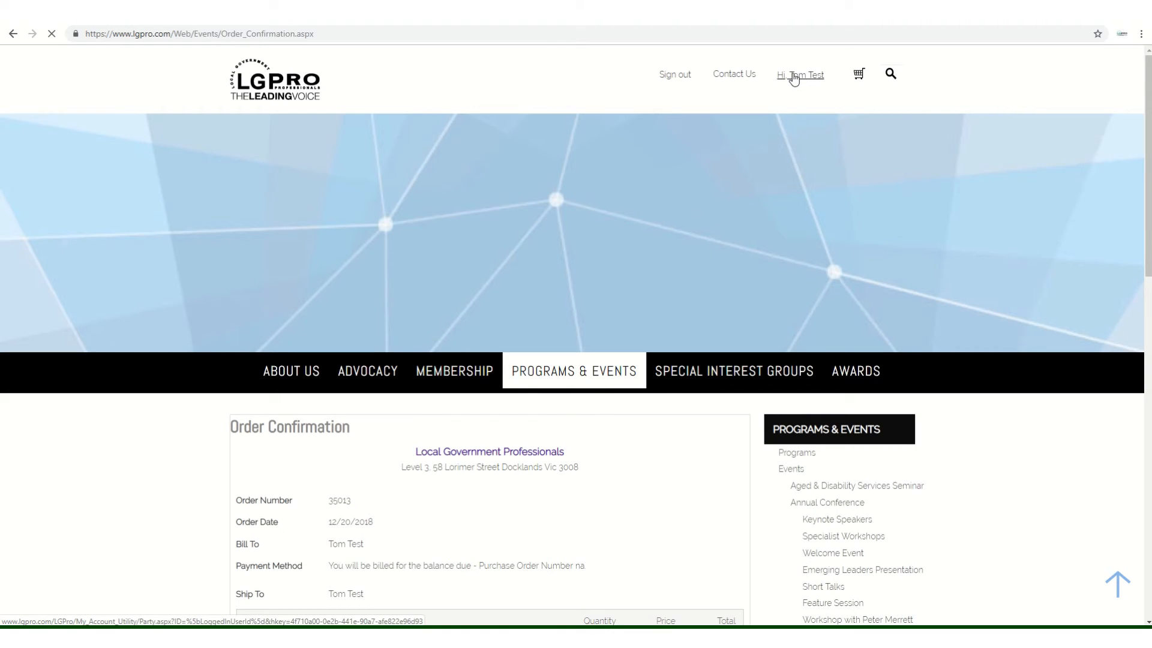
Open the account profile's Invoices tab, which lists no membership or event invoices.
left_click(799, 75)
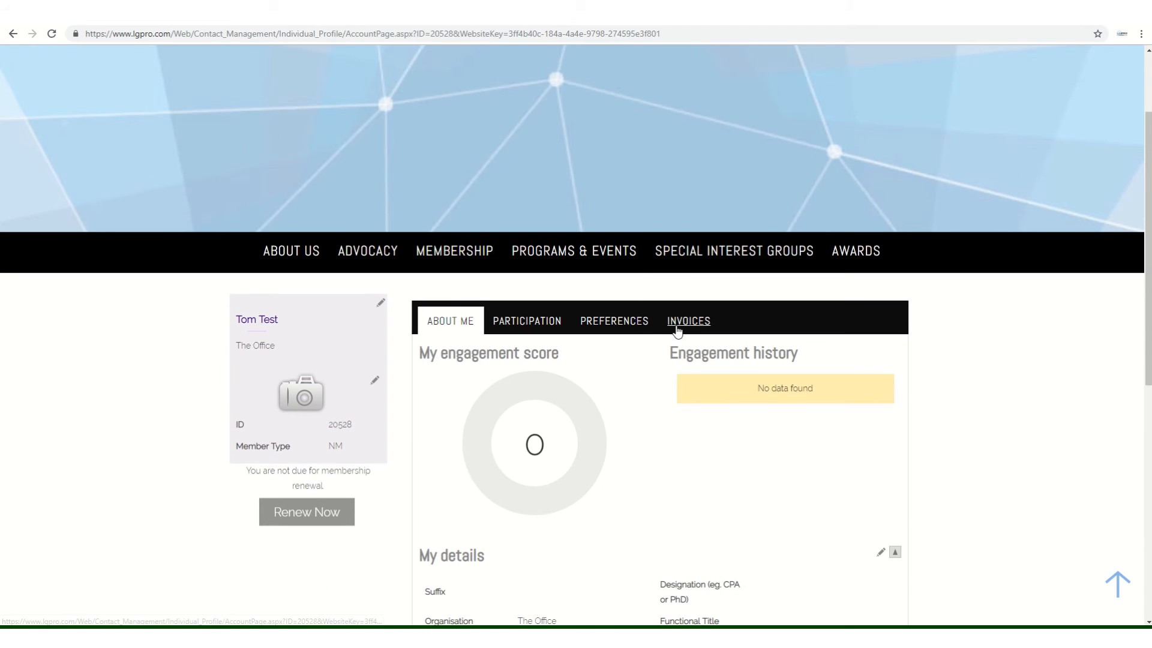
left_click(687, 320)
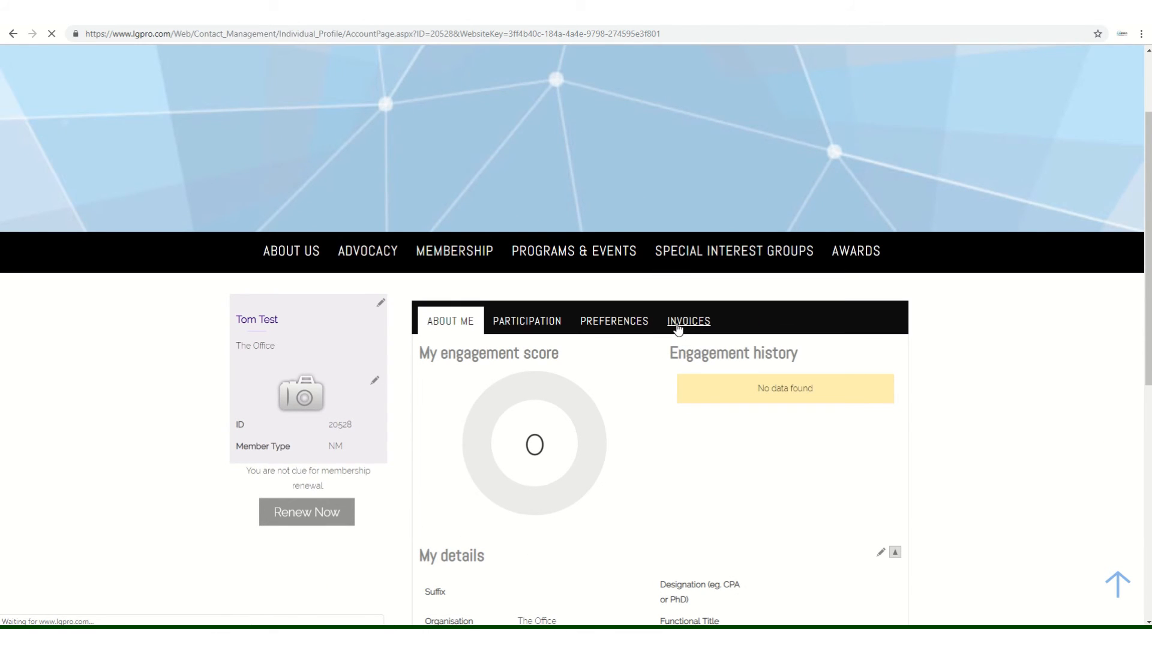
left_click(688, 321)
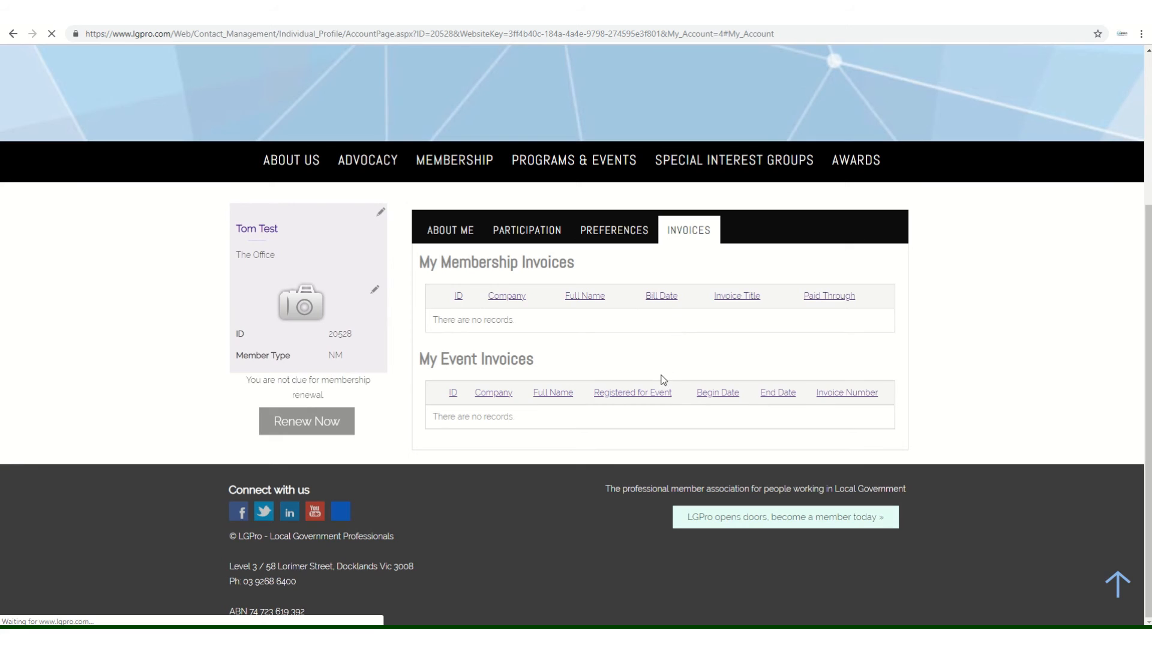